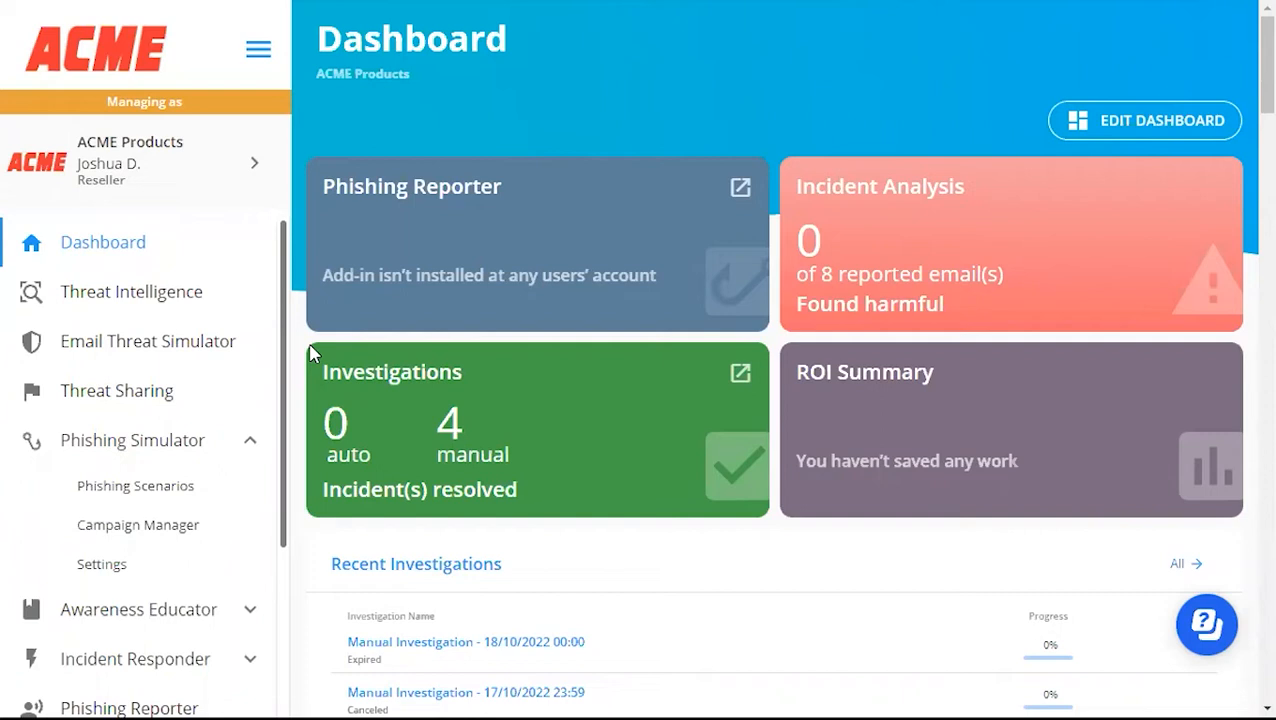
mouse_move(270, 367)
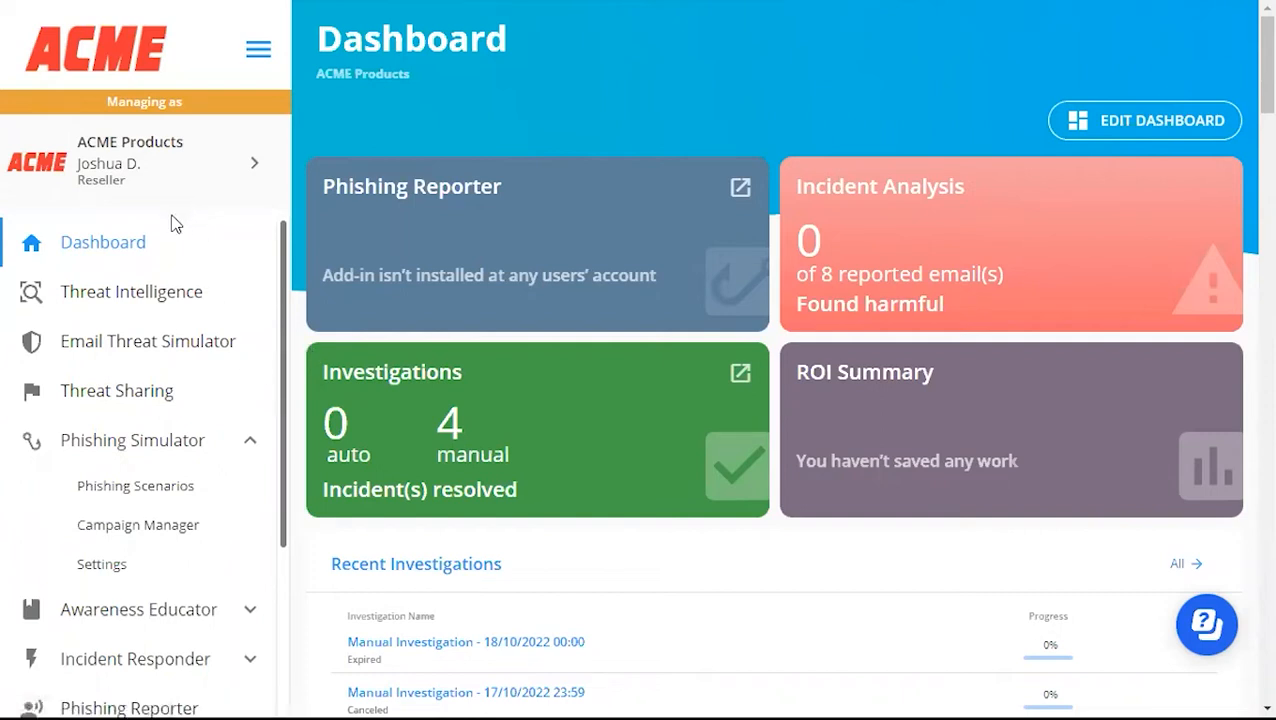
mouse_move(112, 345)
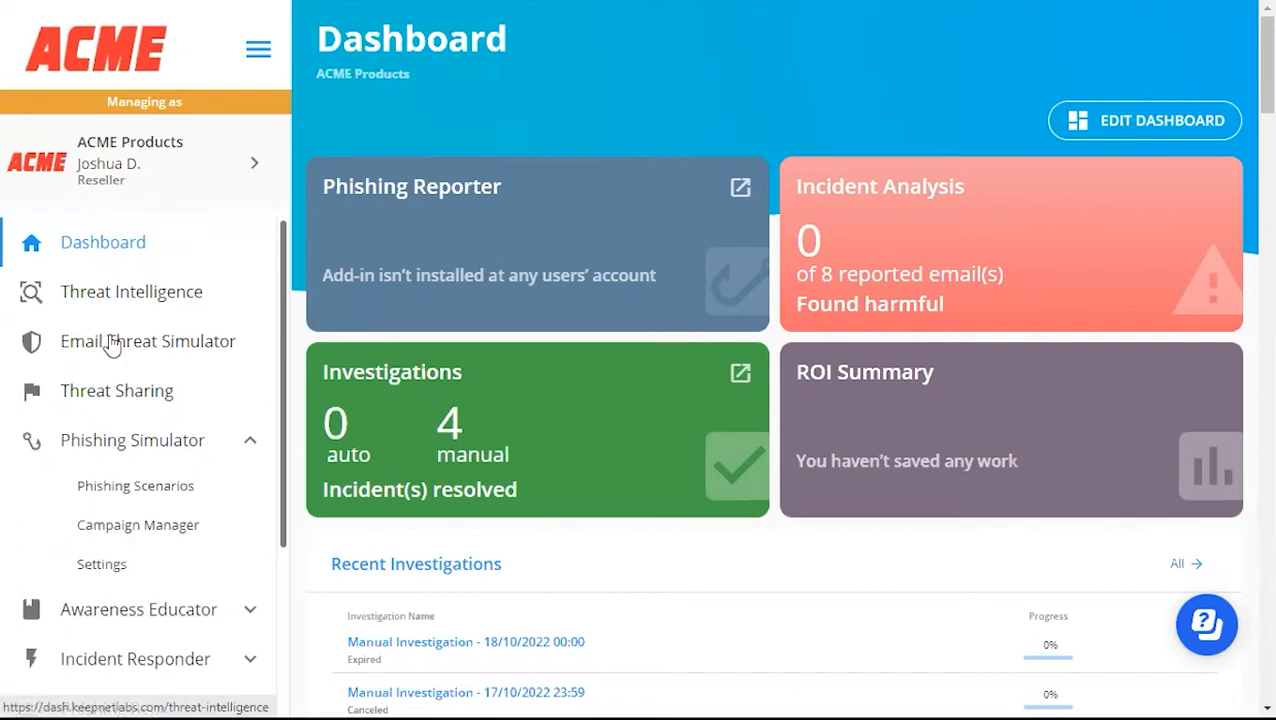
mouse_move(135, 497)
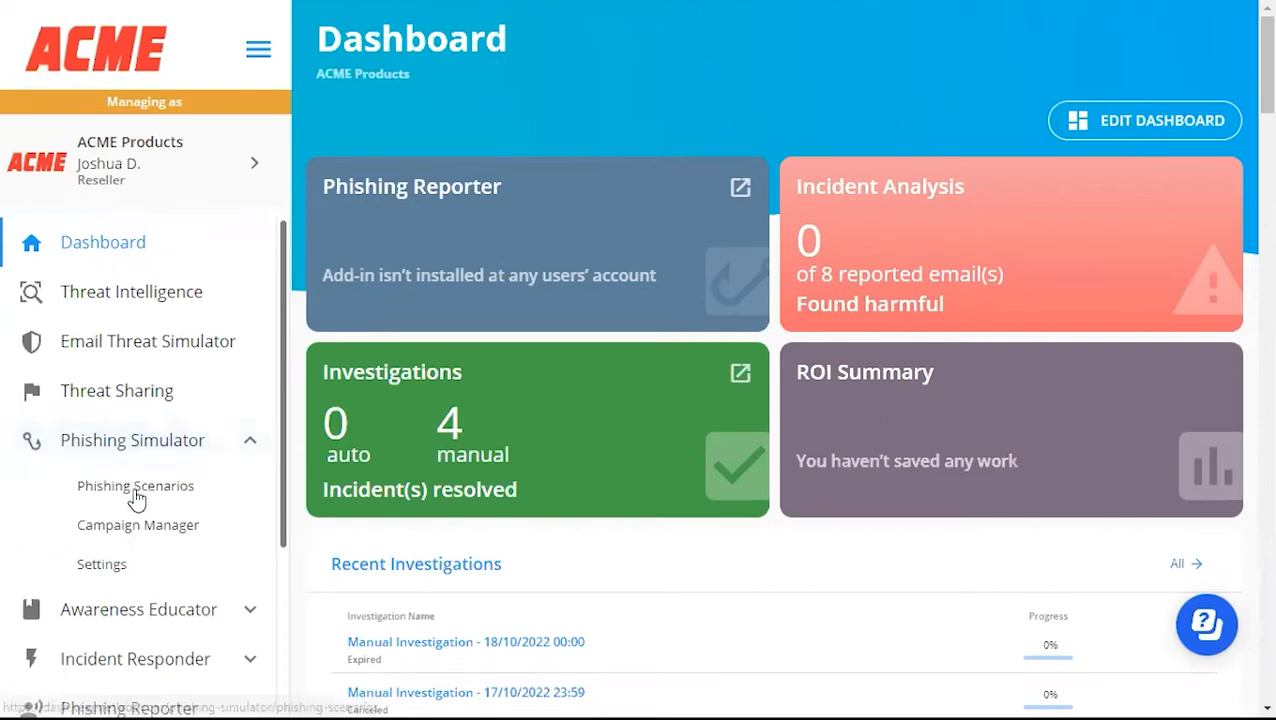
Go to Phishing Scenarios and display the Email Templates list
click(135, 485)
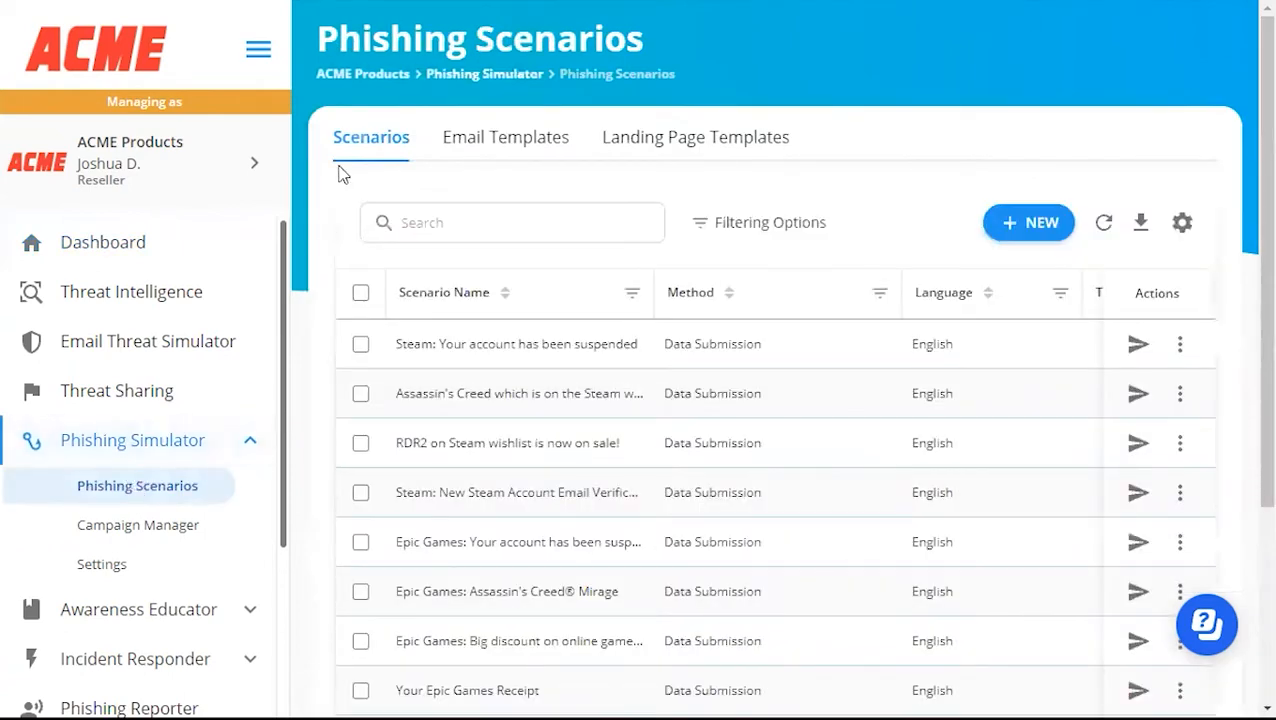
click(505, 137)
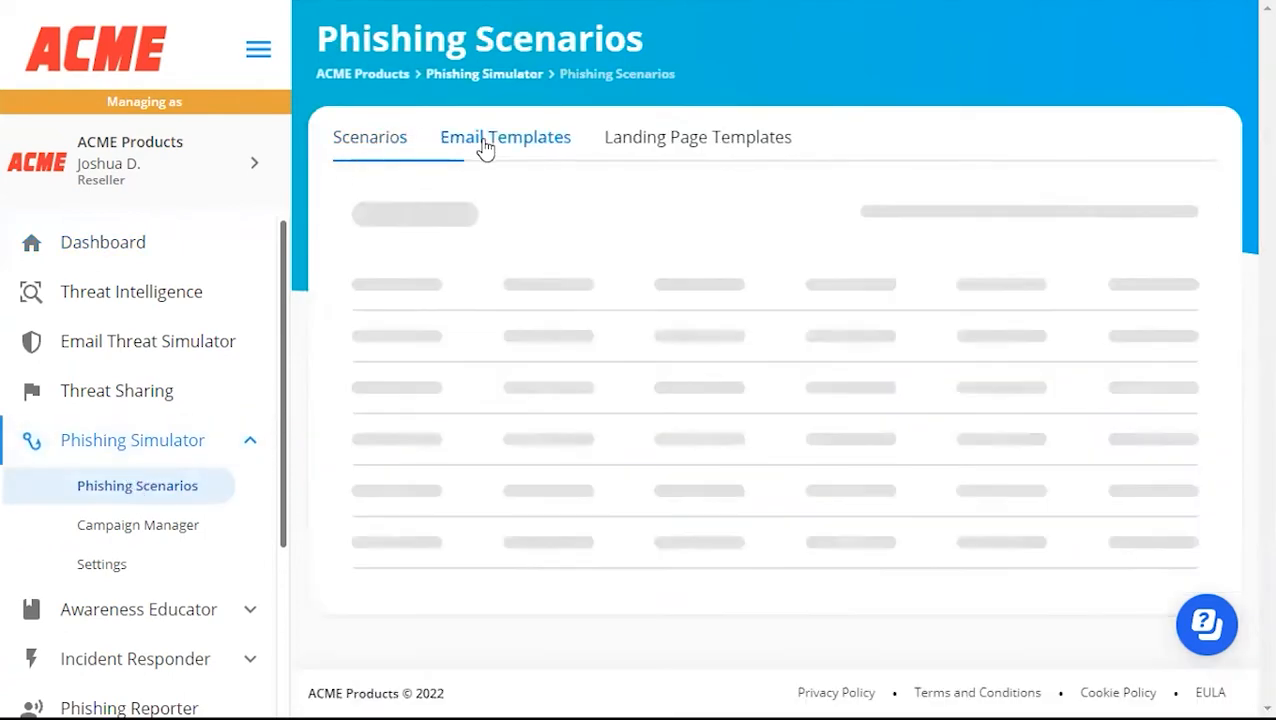
click(505, 137)
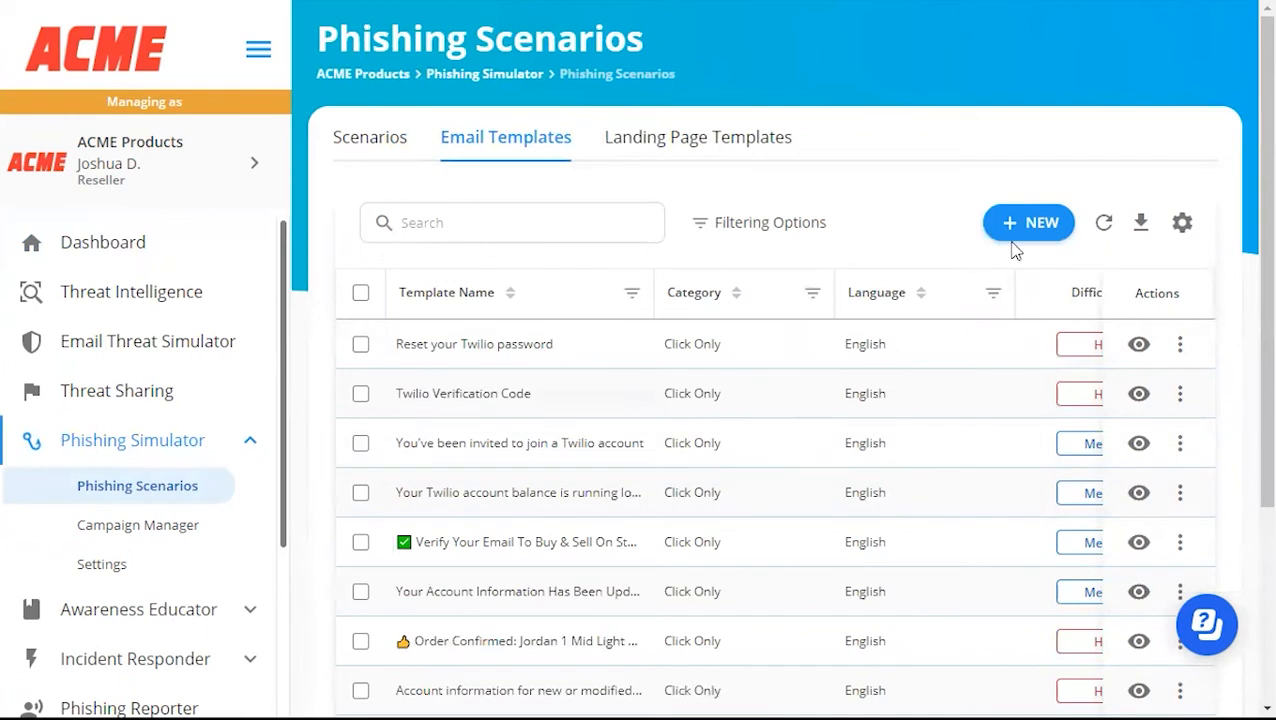
Start a new email template named and described 'Home Depot, YOU Won Tools'
click(1028, 222)
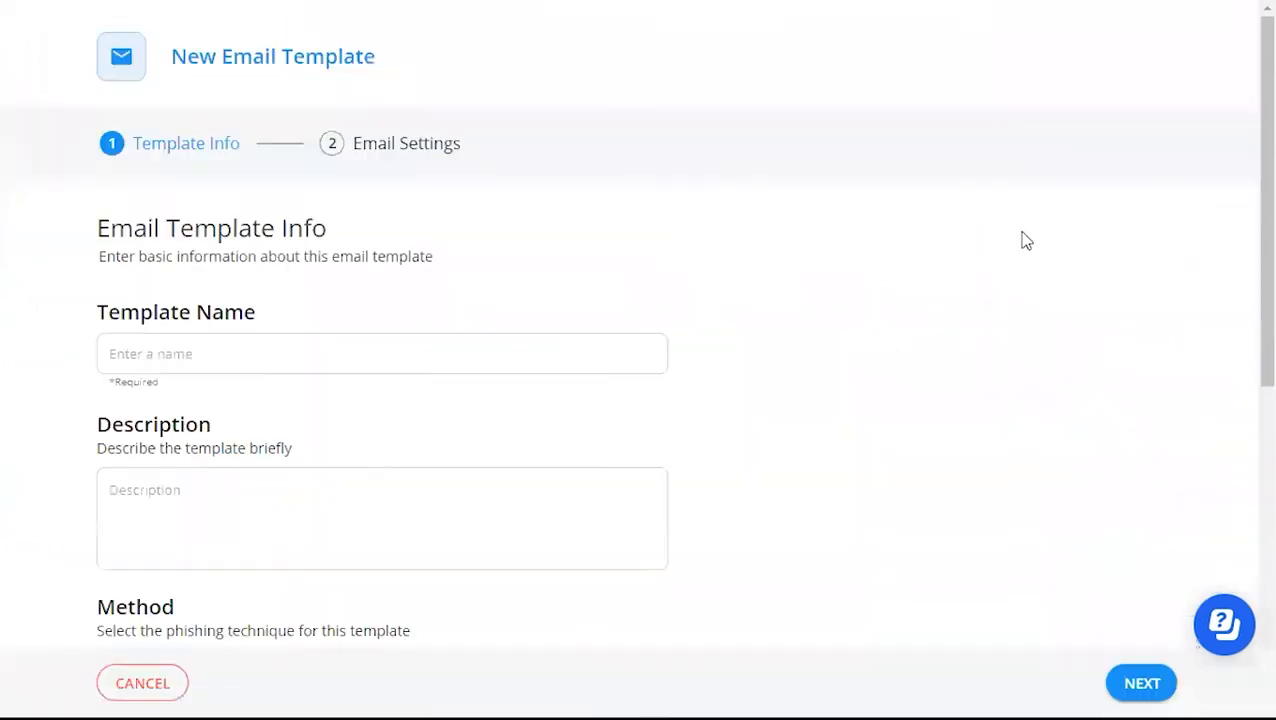
mouse_move(546, 262)
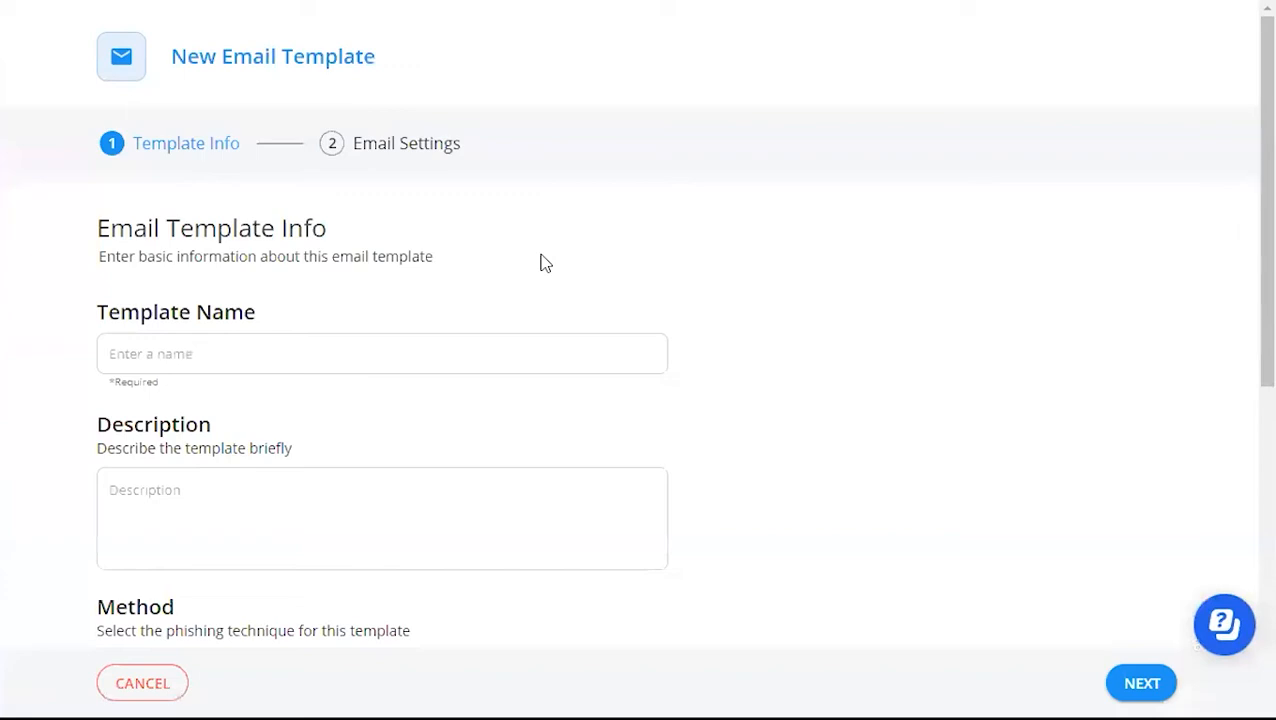
text(Home Depot, YOU Won Tools)
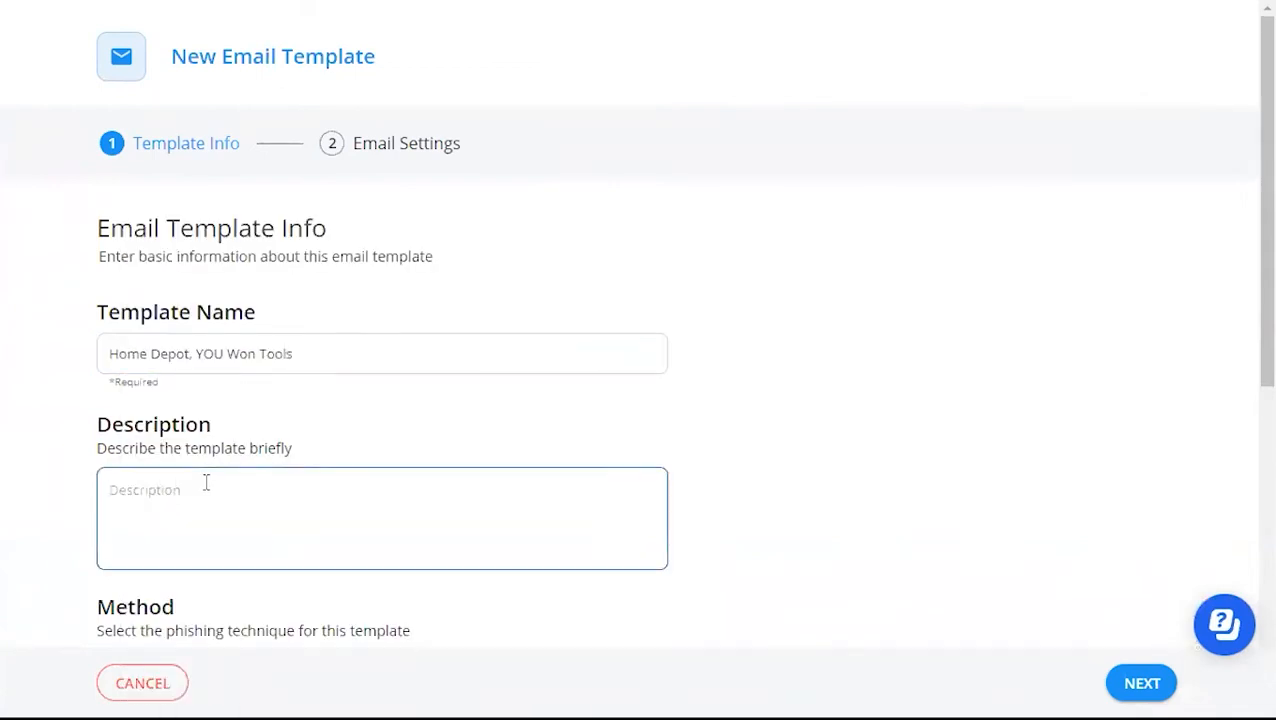
text(Home Depot, YOU Won Tools)
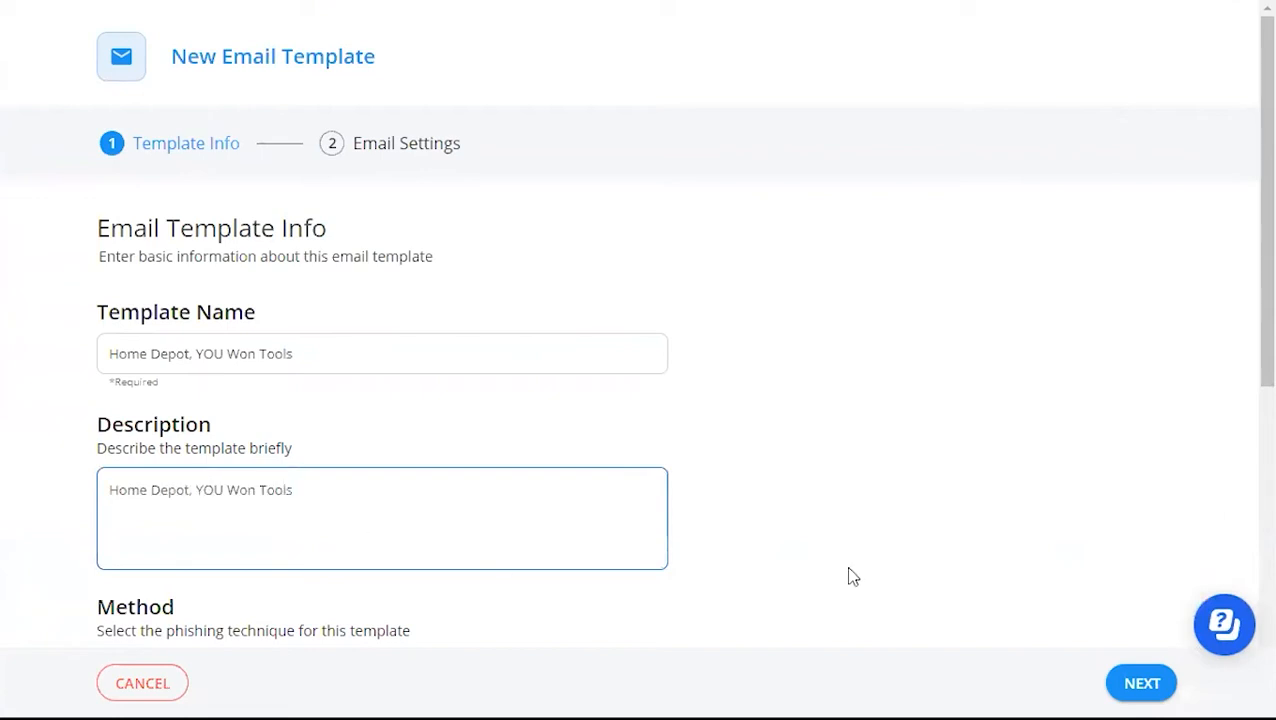
scroll(down, 3)
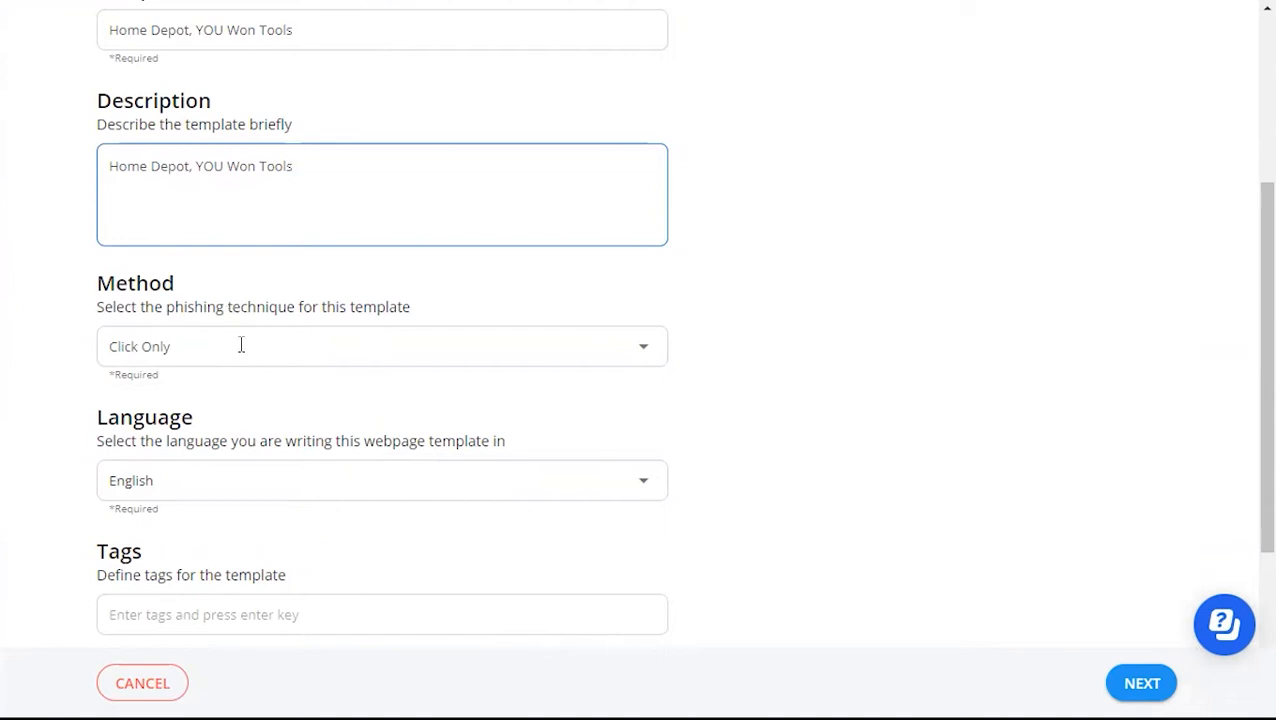
Keep Click Only as the phishing method and set difficulty to Medium
click(382, 346)
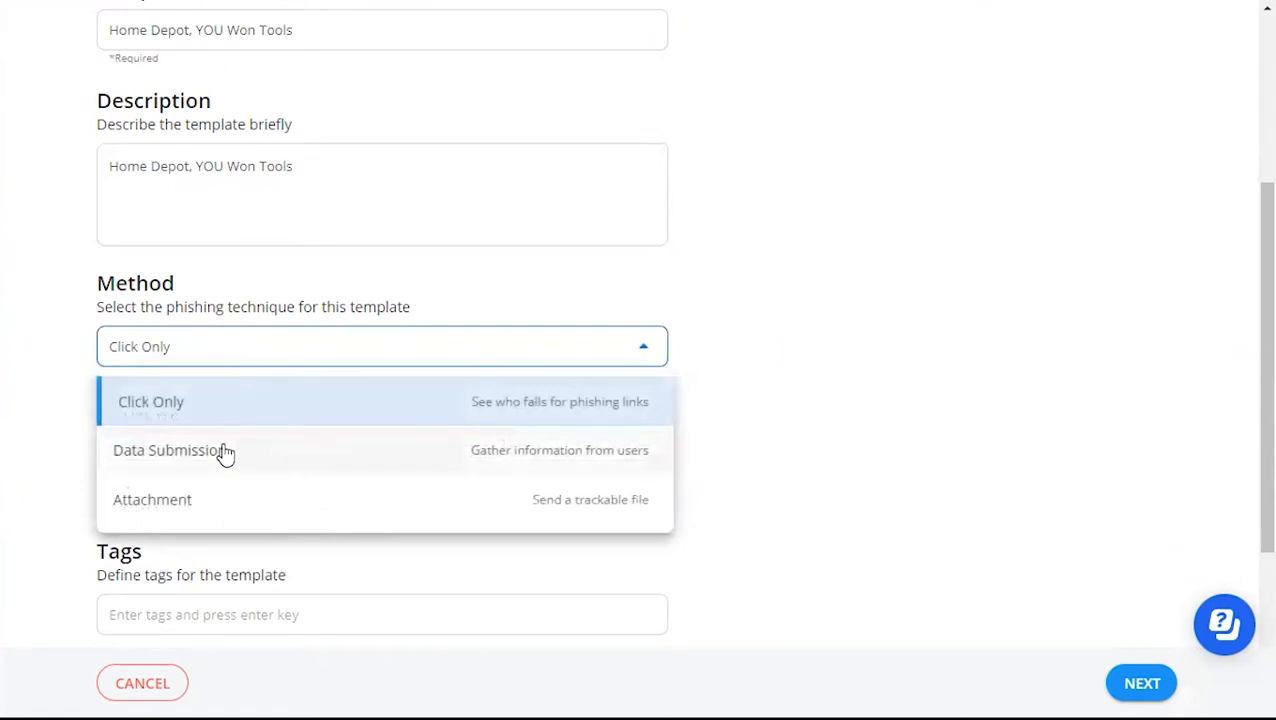
mouse_move(233, 506)
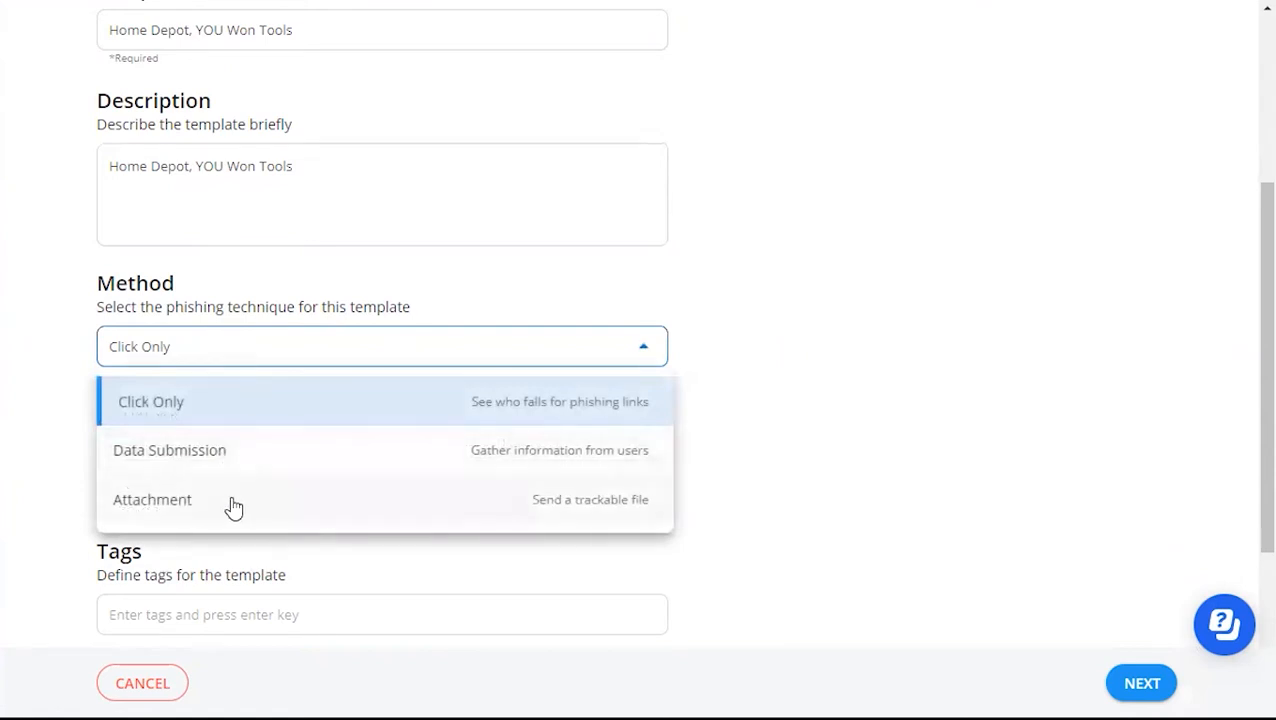
mouse_move(231, 437)
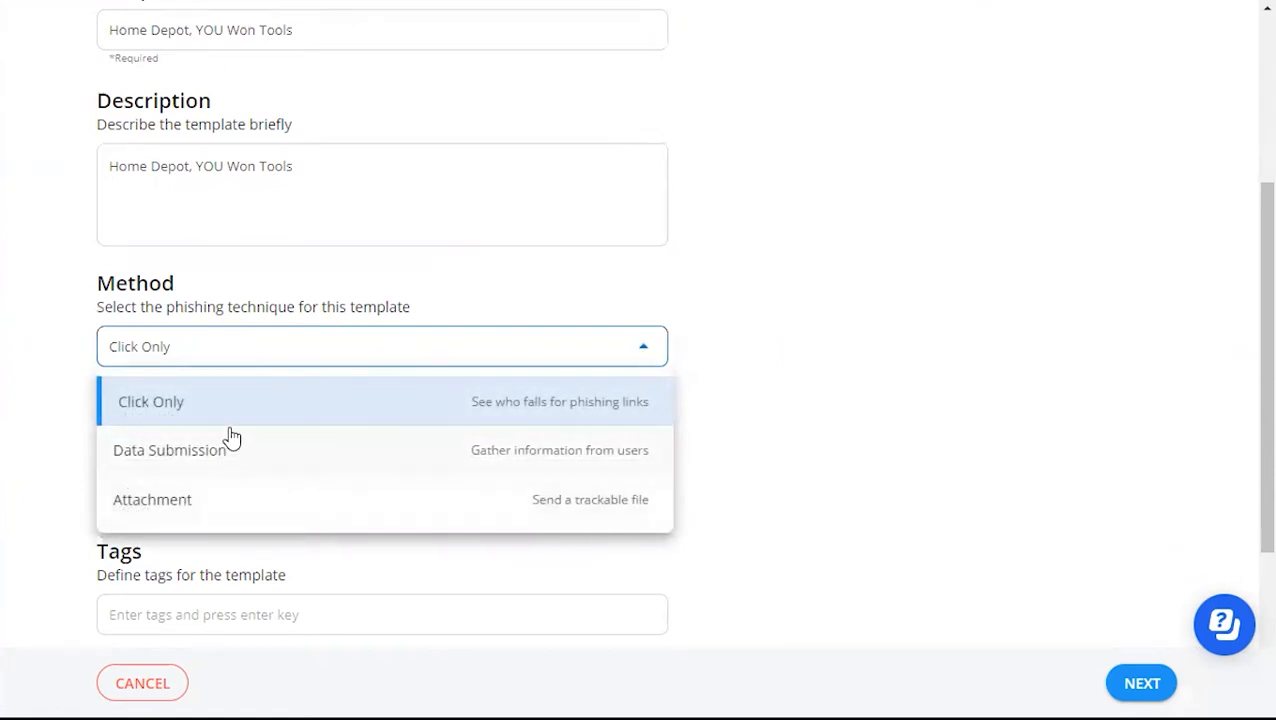
click(151, 401)
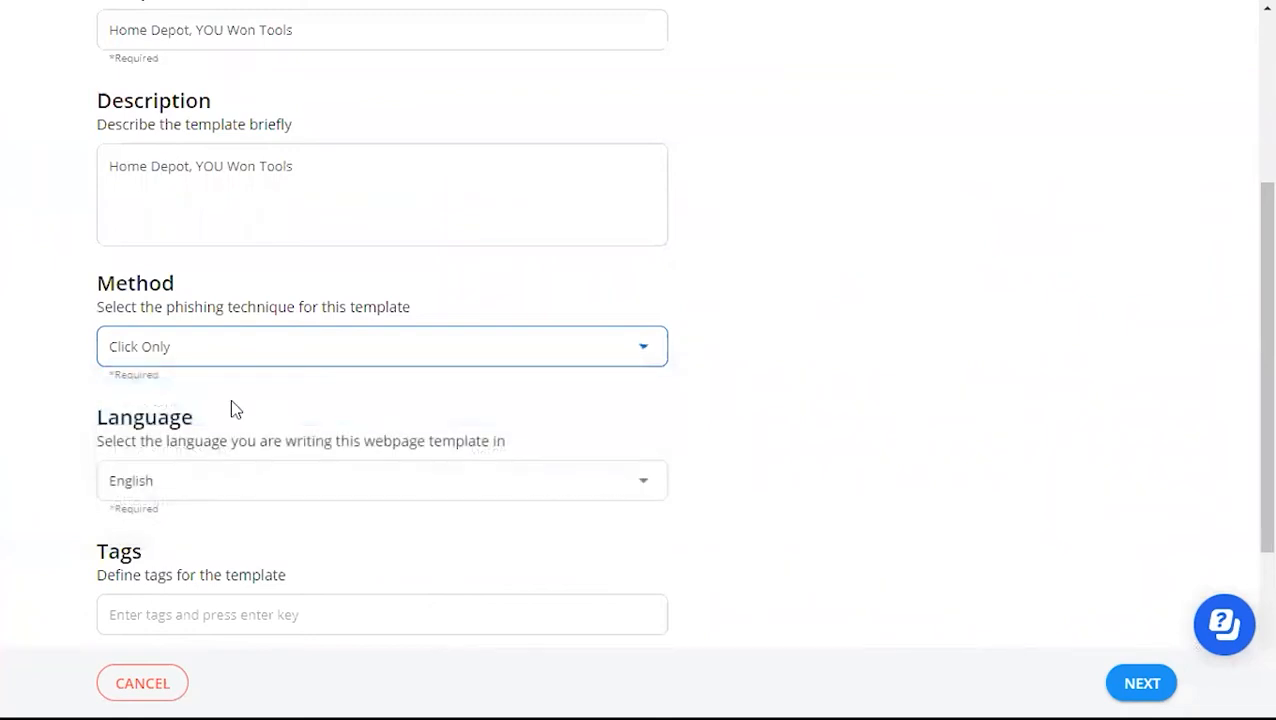
mouse_move(738, 475)
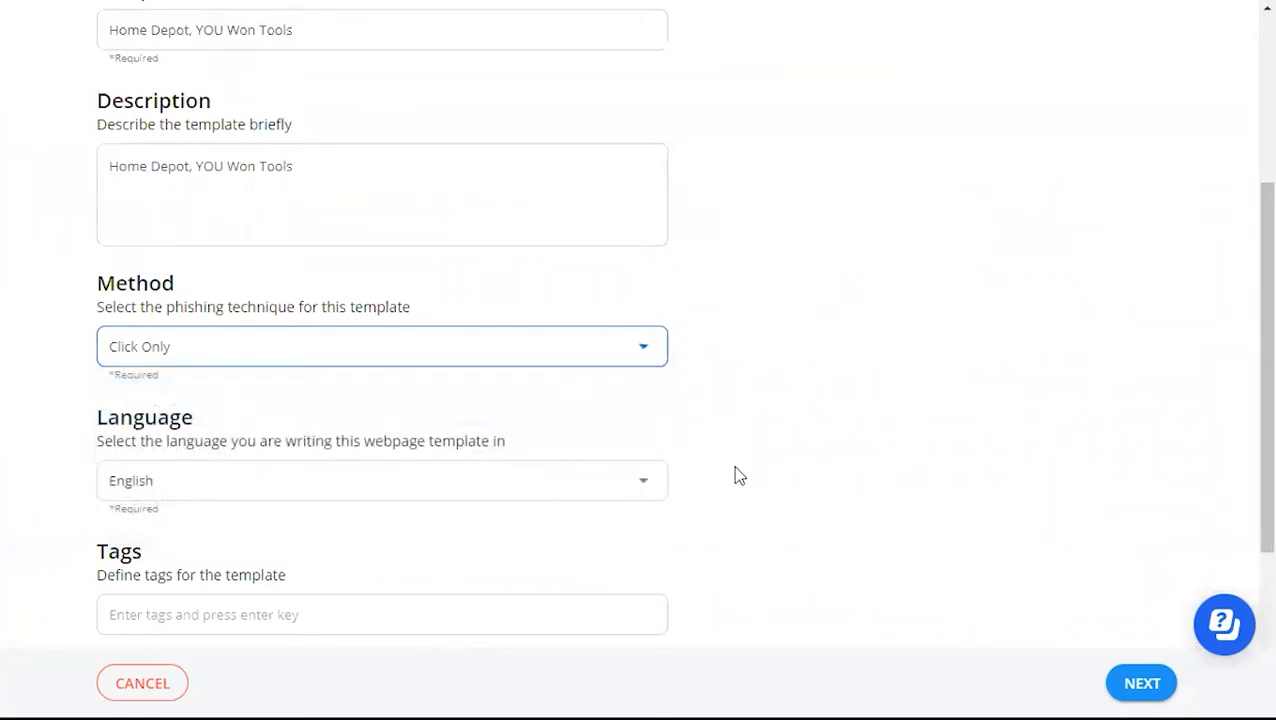
scroll(down, 3)
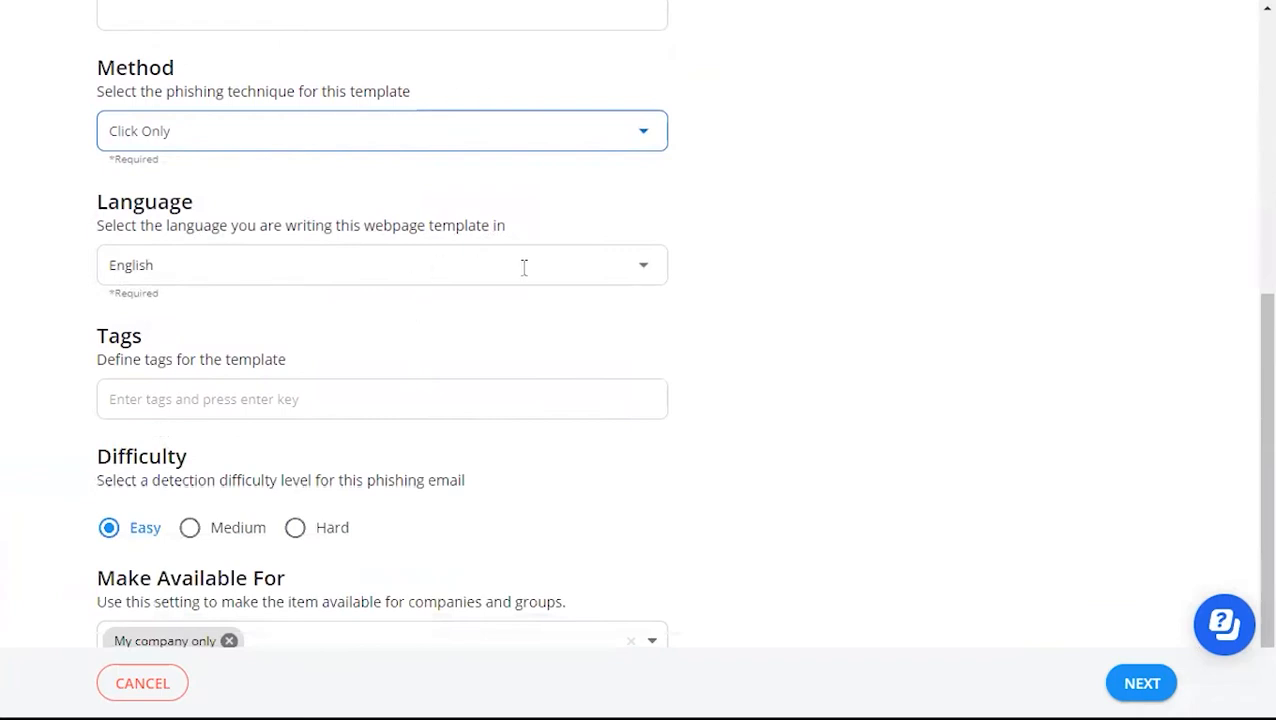
mouse_move(330, 372)
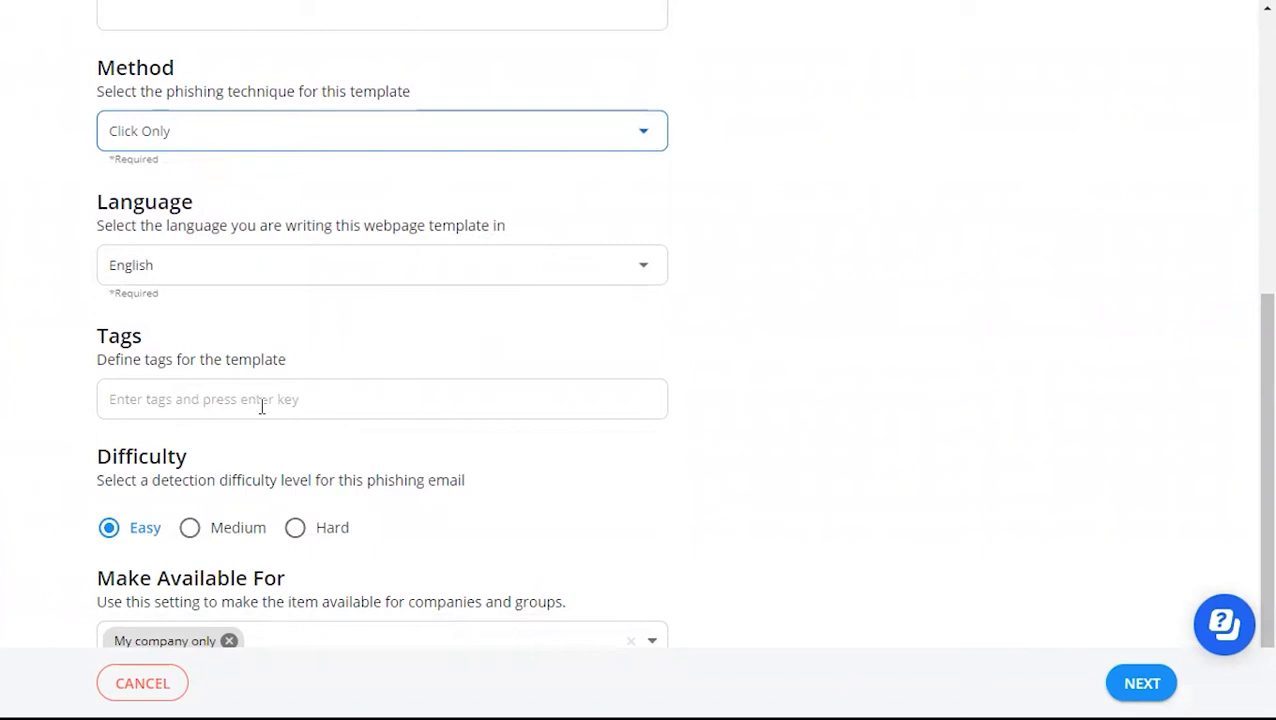
scroll(down, 3)
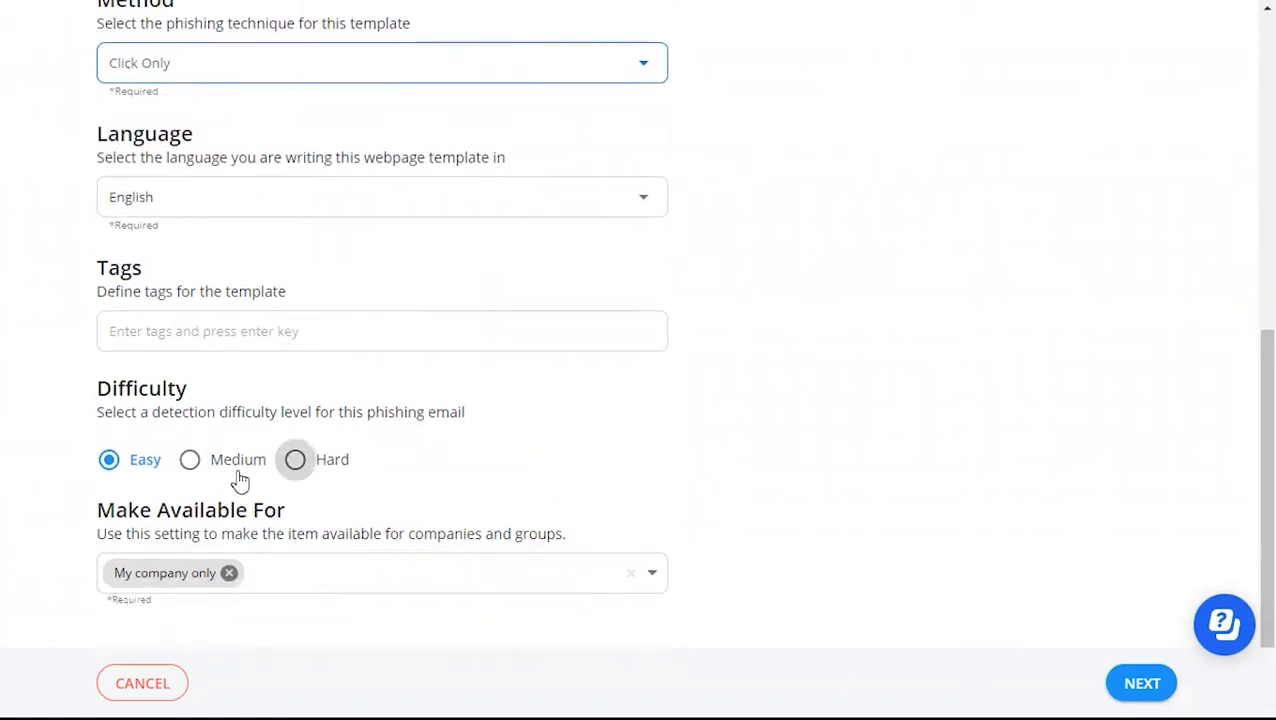
click(190, 459)
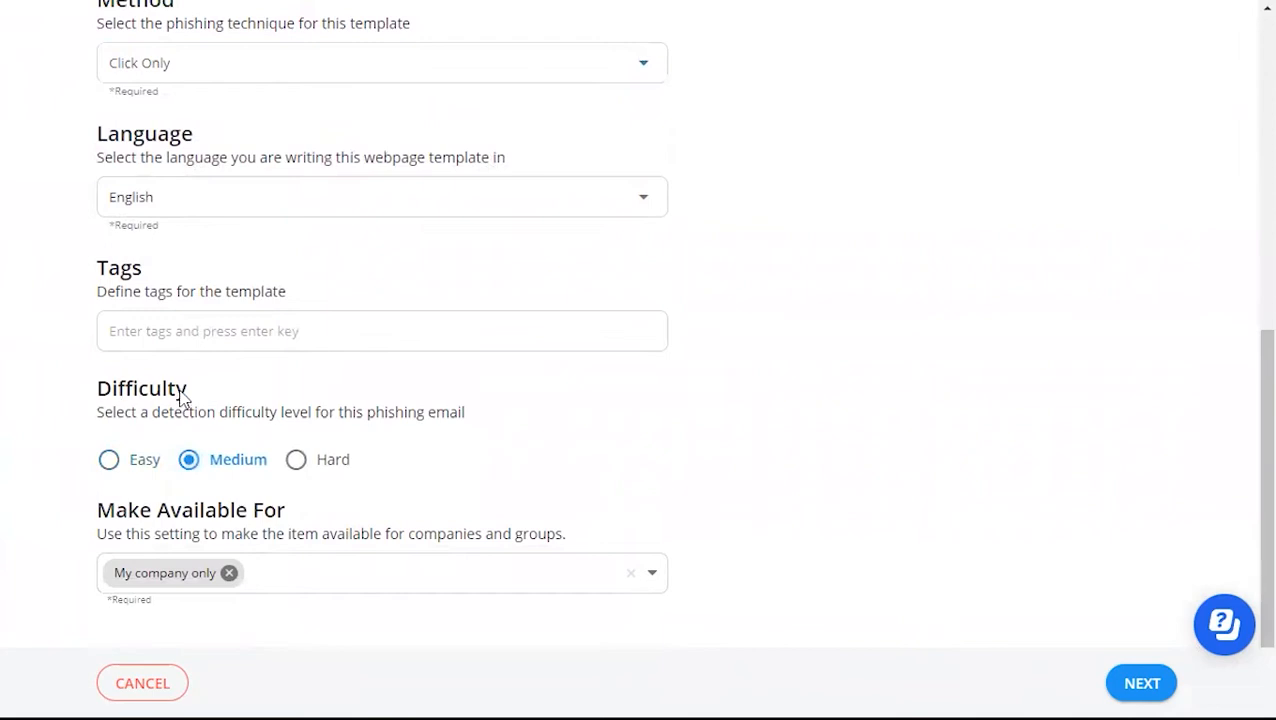
mouse_move(155, 462)
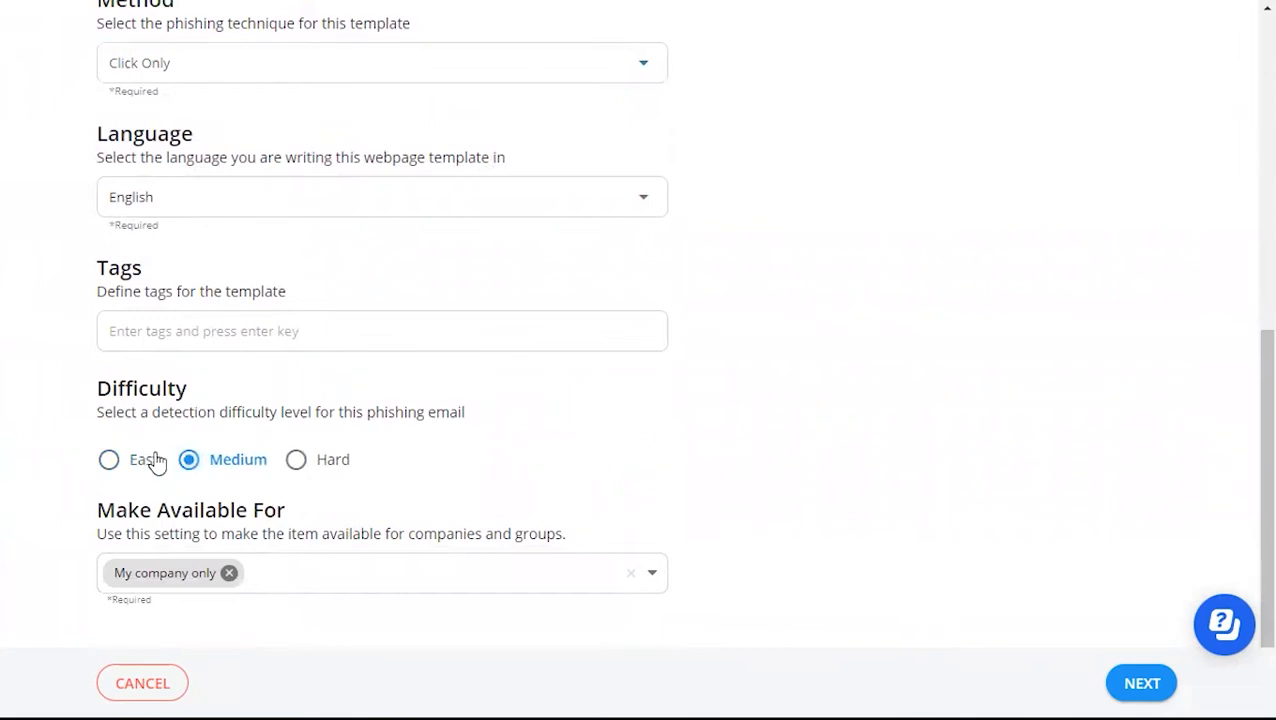
mouse_move(163, 553)
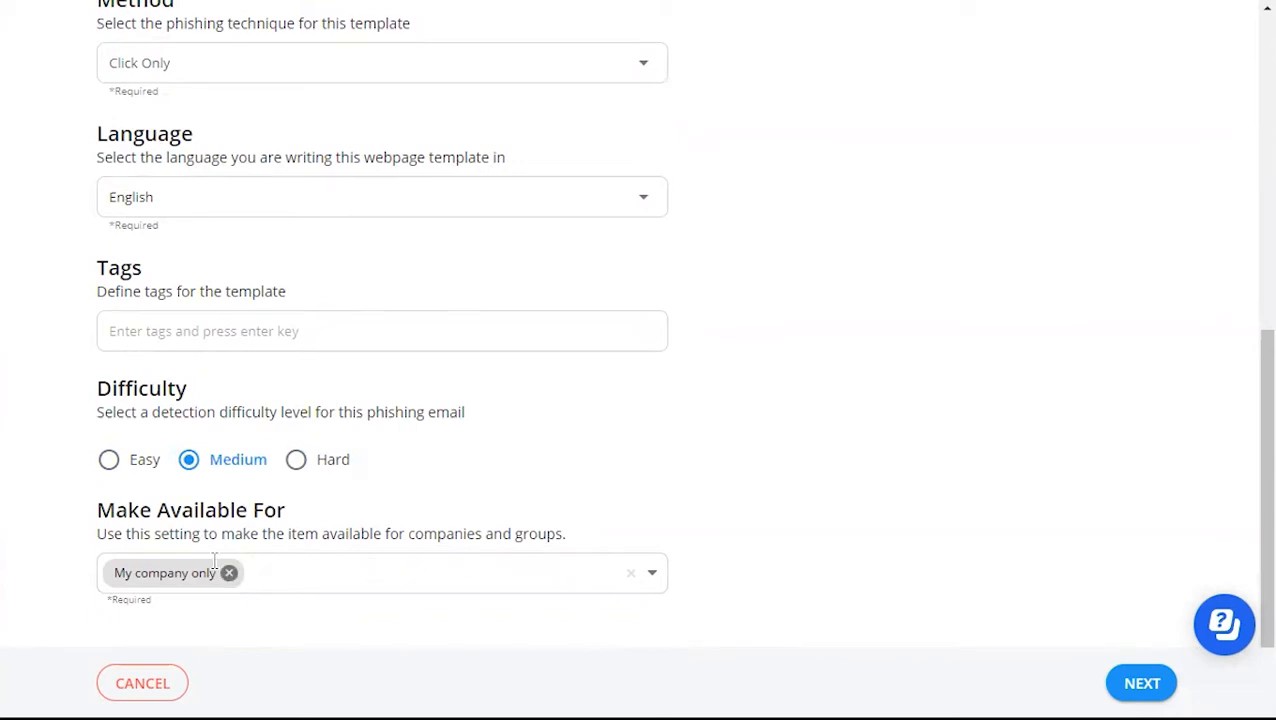
mouse_move(332, 556)
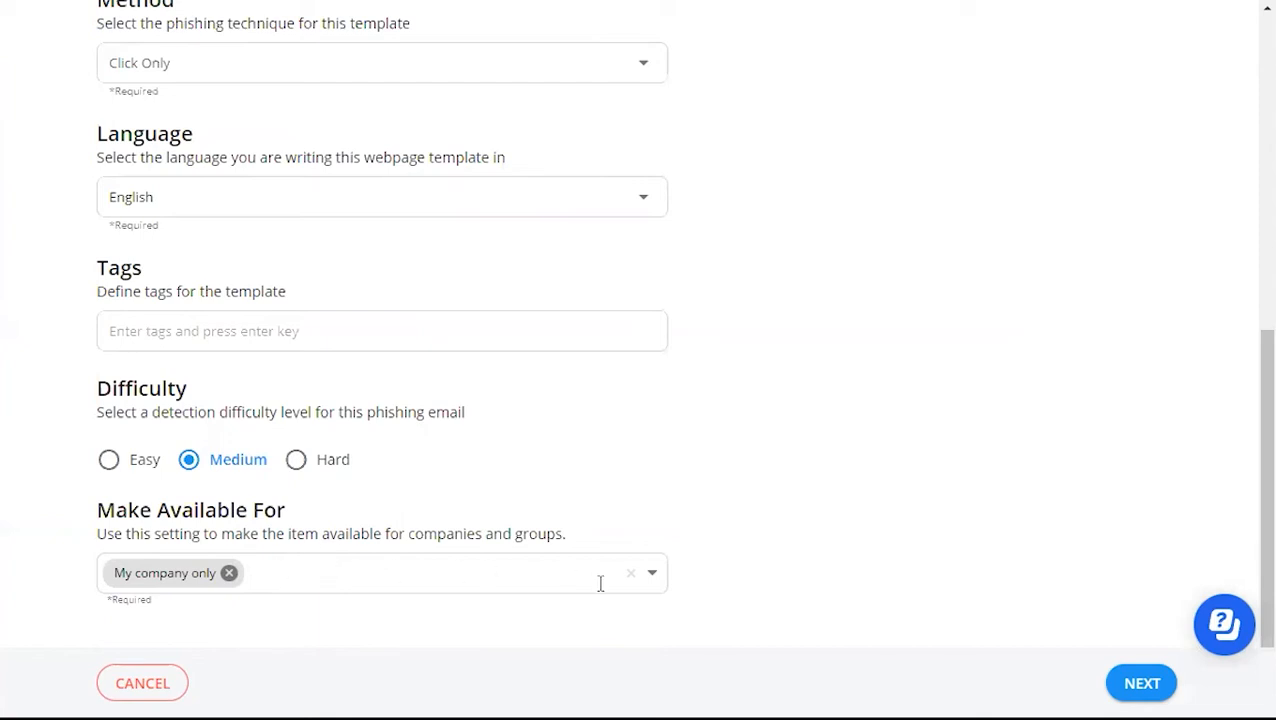
mouse_move(977, 554)
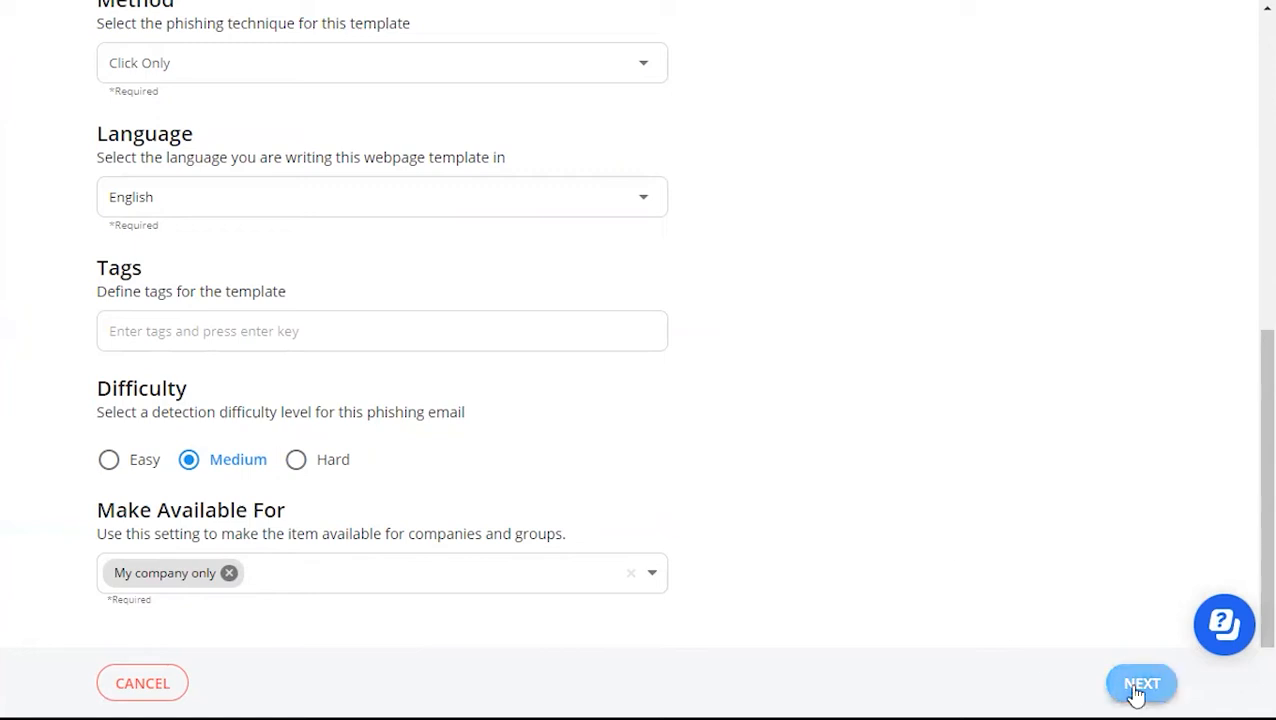
click(1141, 683)
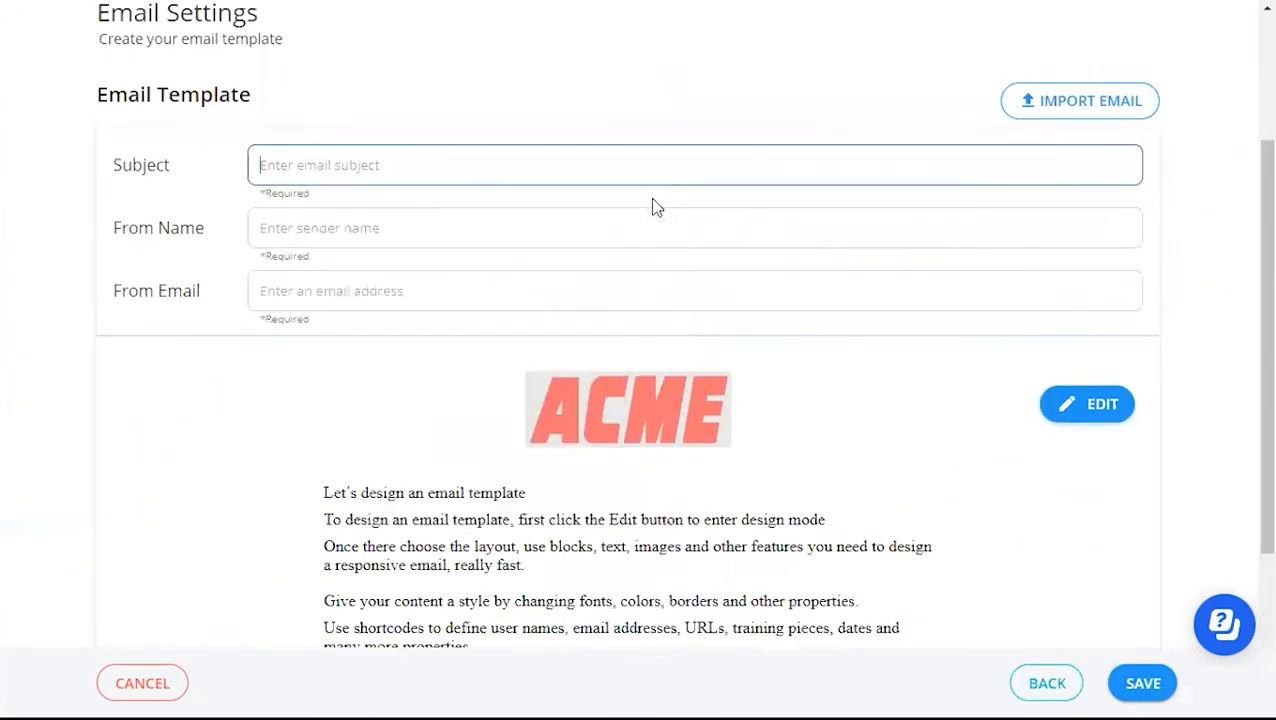
text(ConGarts! You won some)
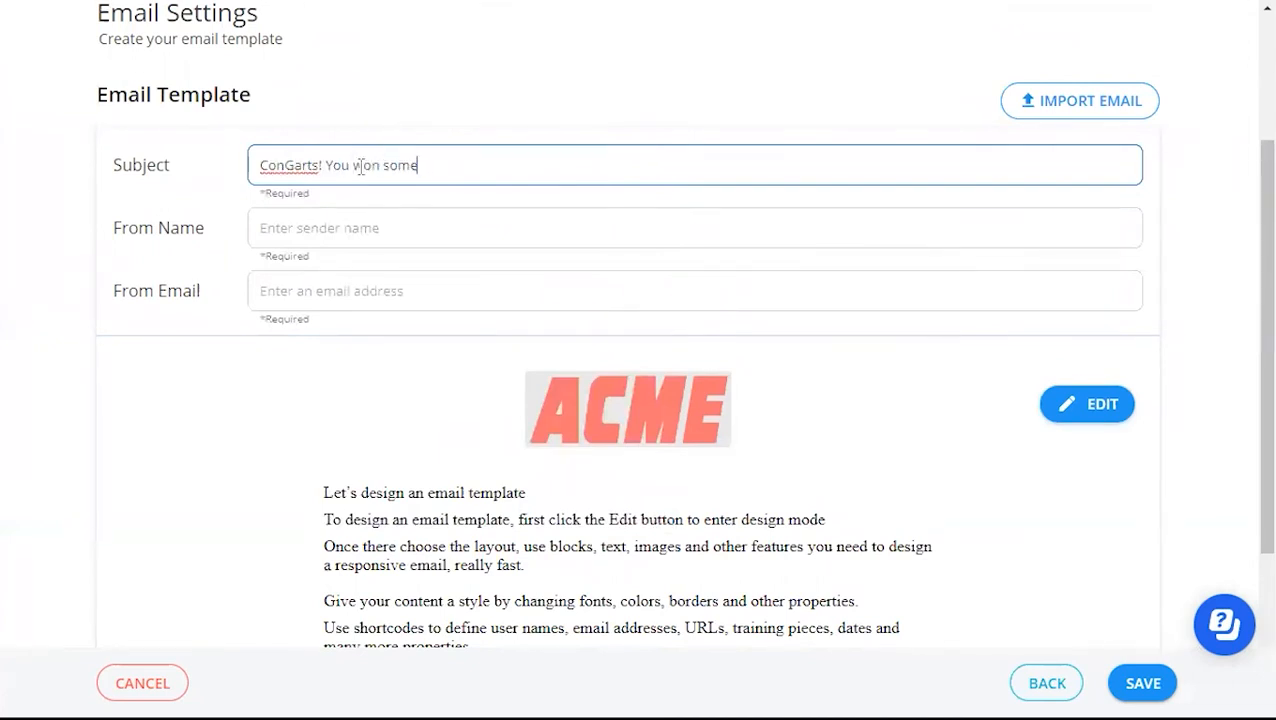
text(new tools)
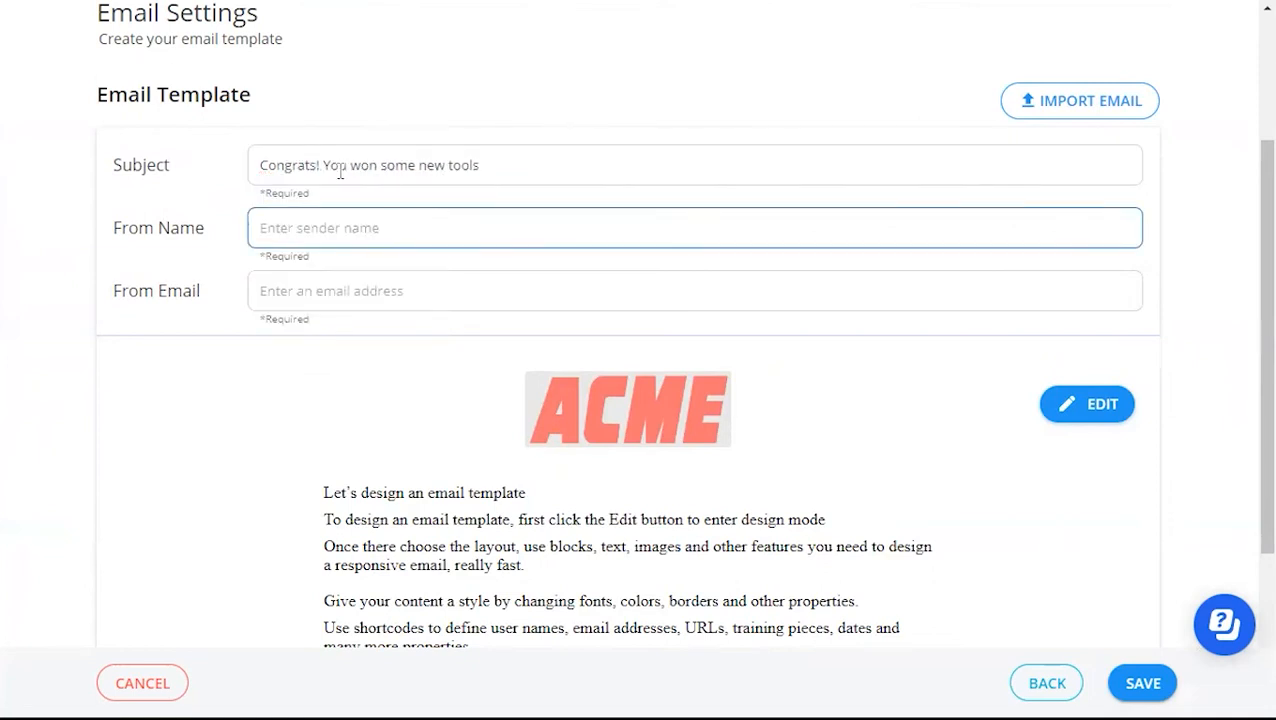
text(Home Deepot)
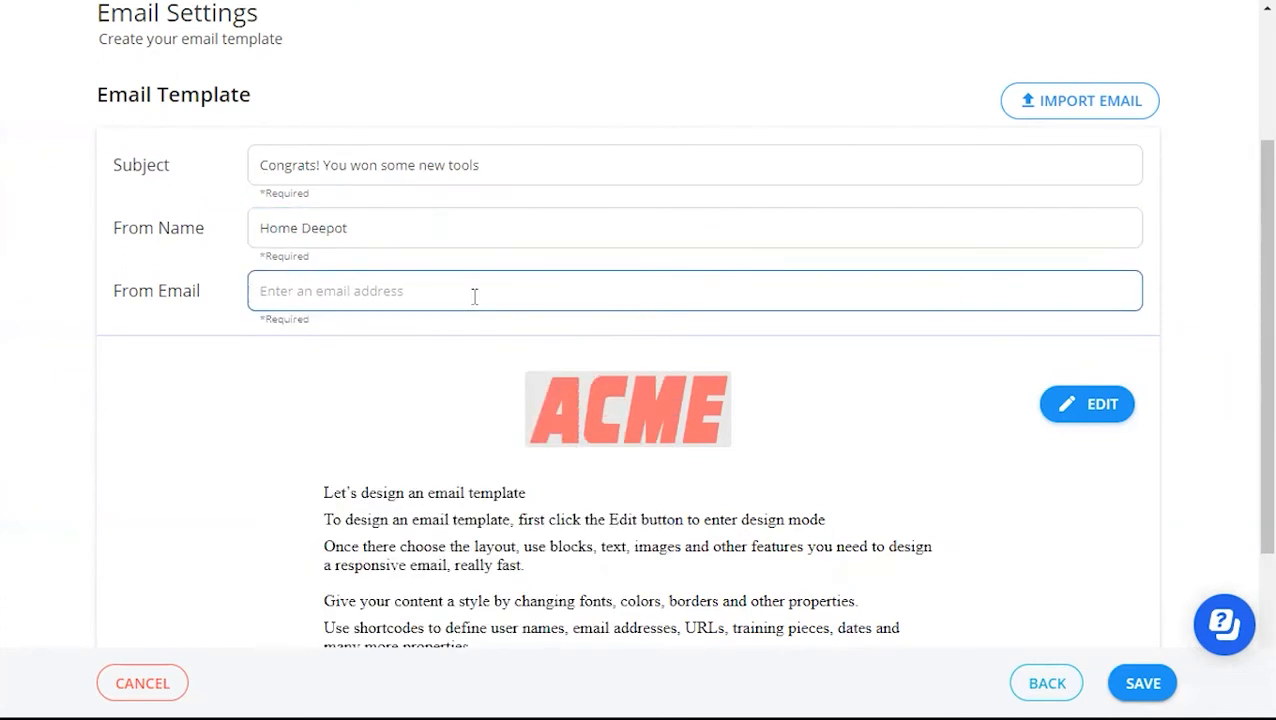
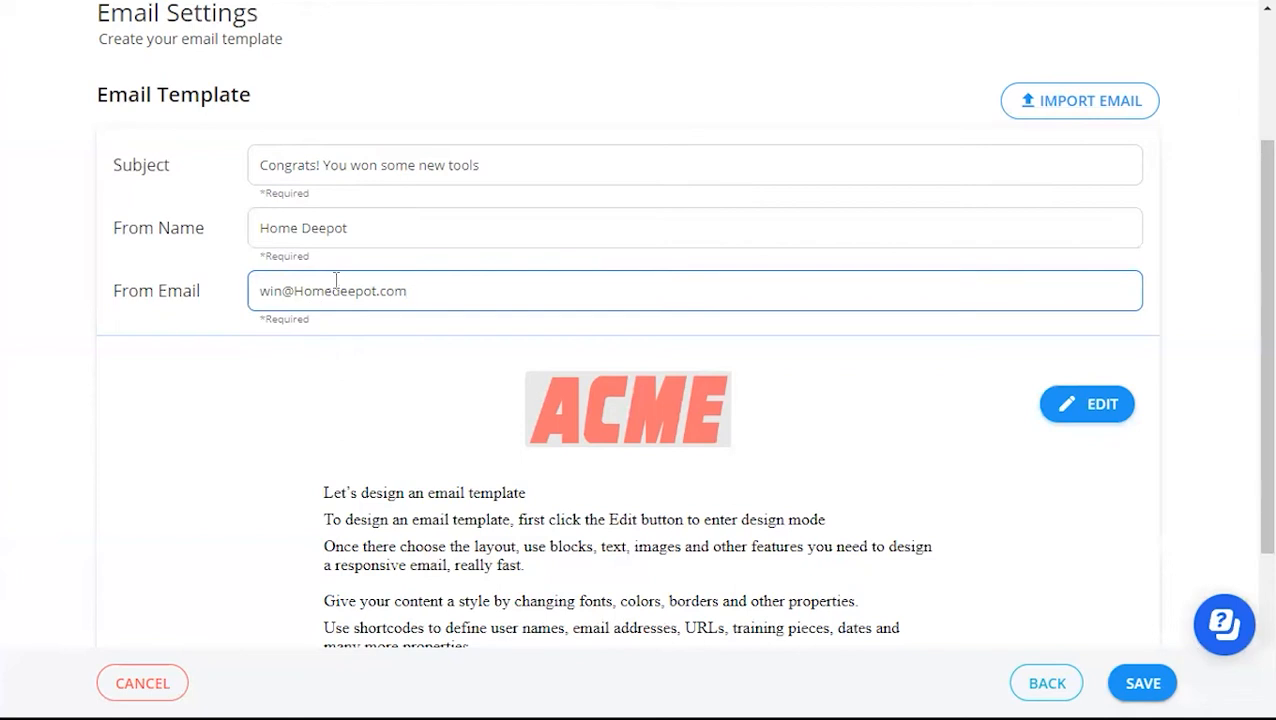
scroll(down, 3)
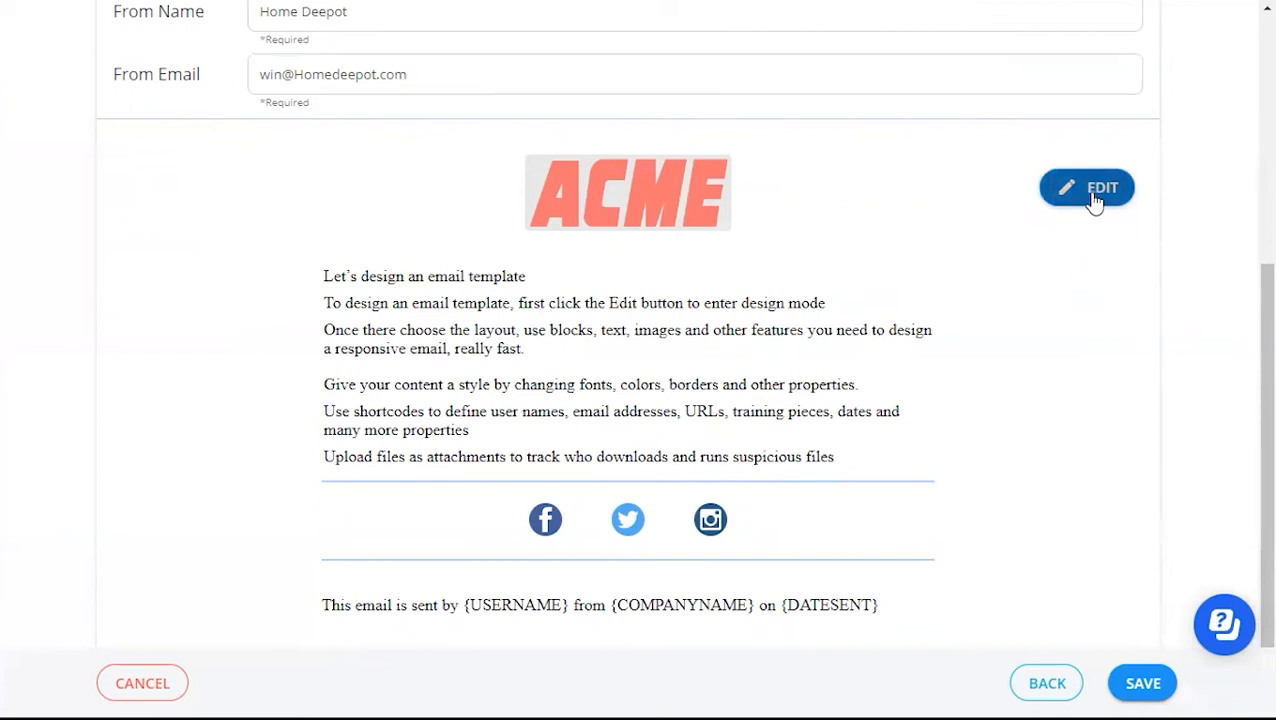
In the body designer, select the Home Depot logo, then the Twitter icon's image chooser
click(1087, 188)
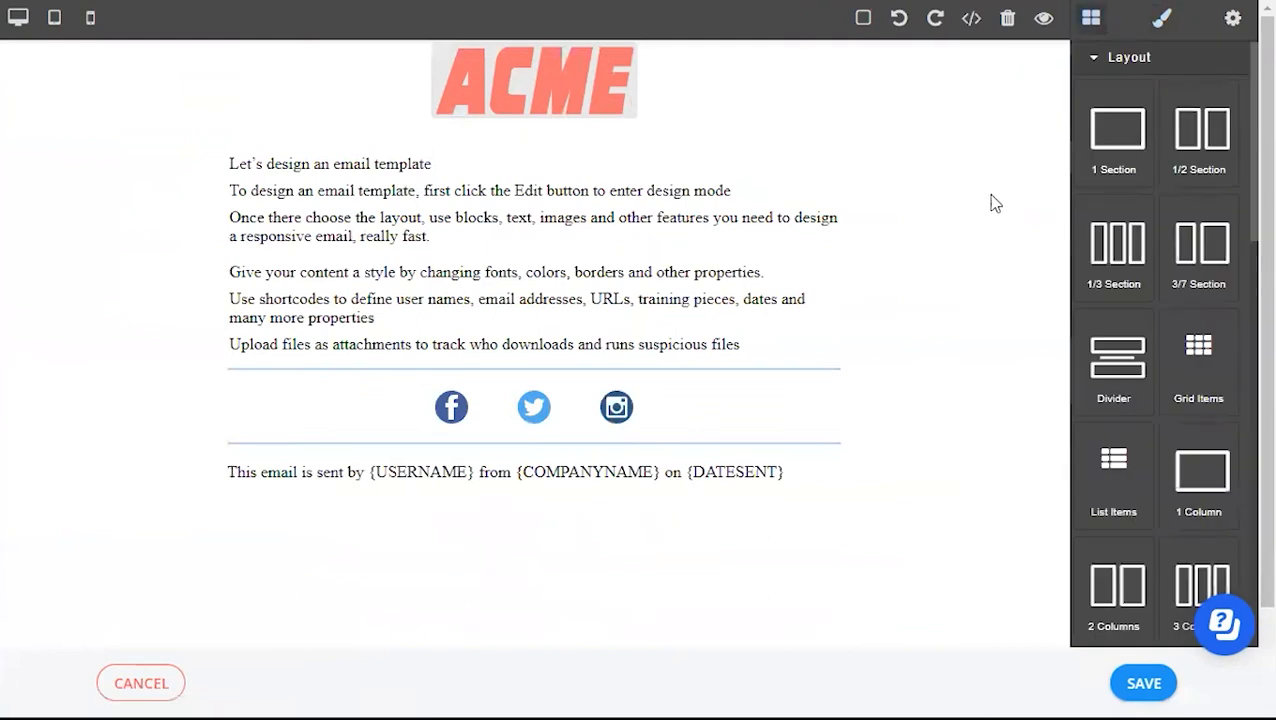
click(534, 80)
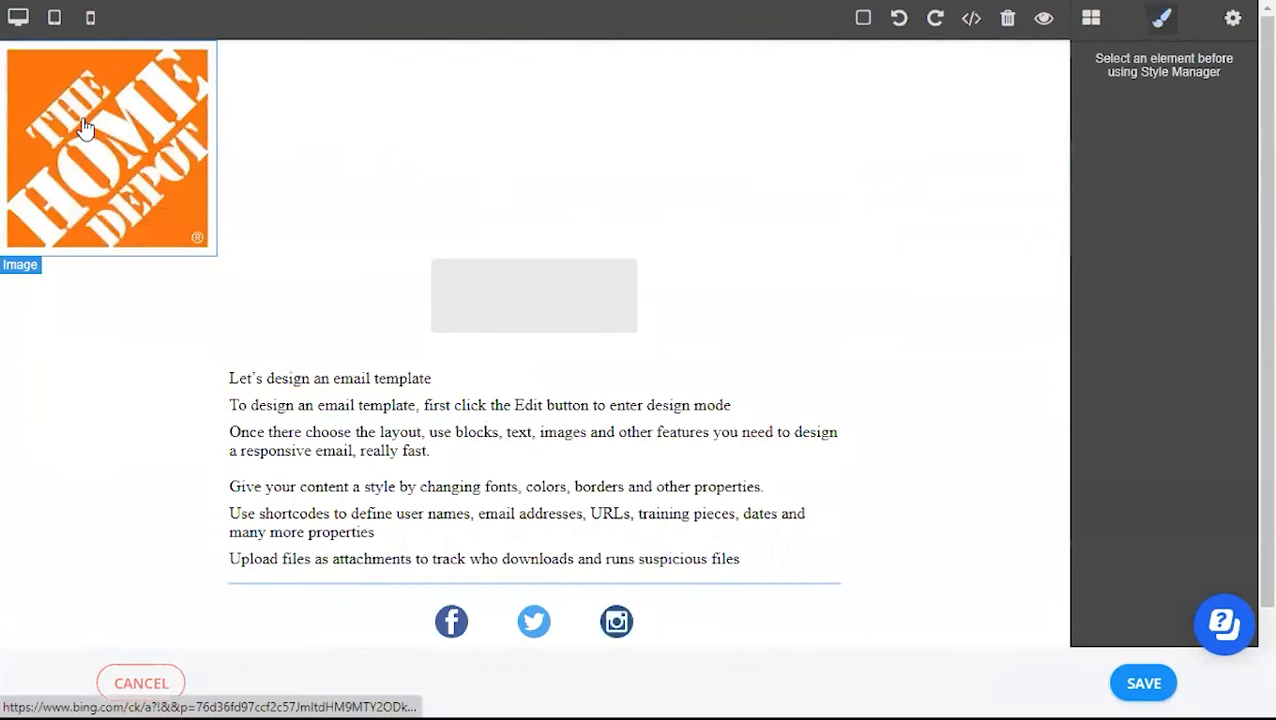
click(108, 148)
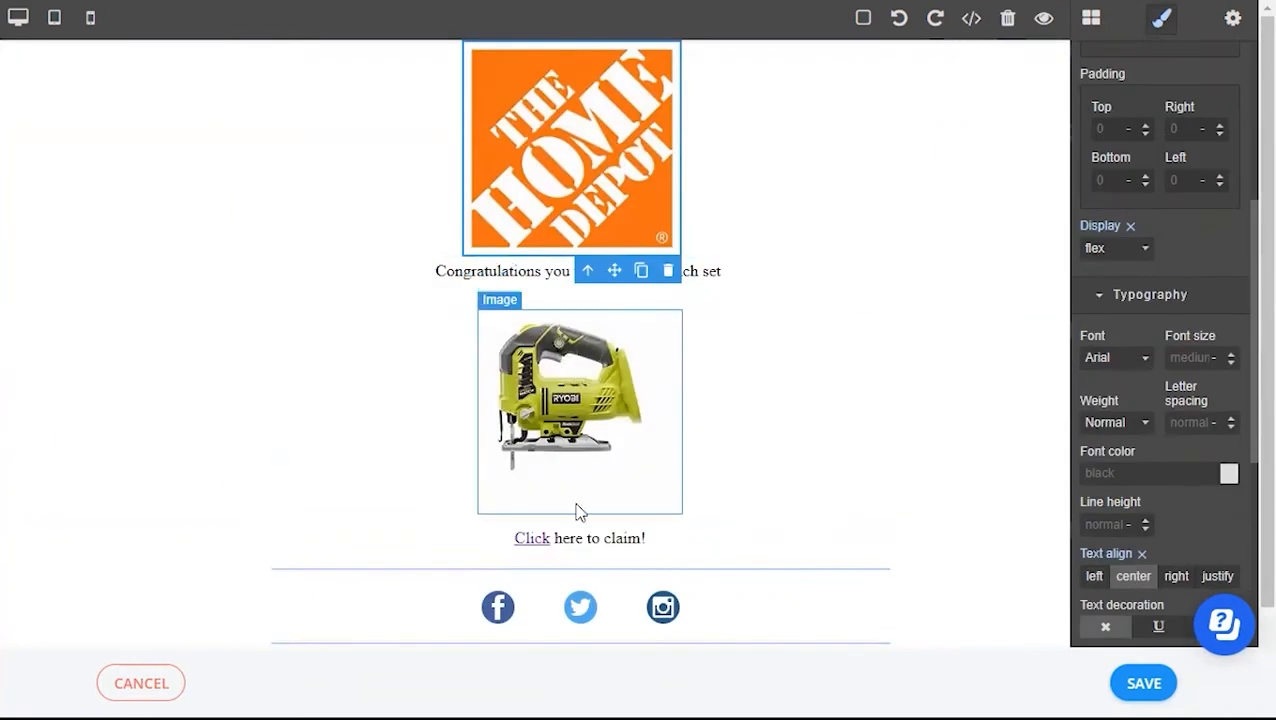
click(580, 607)
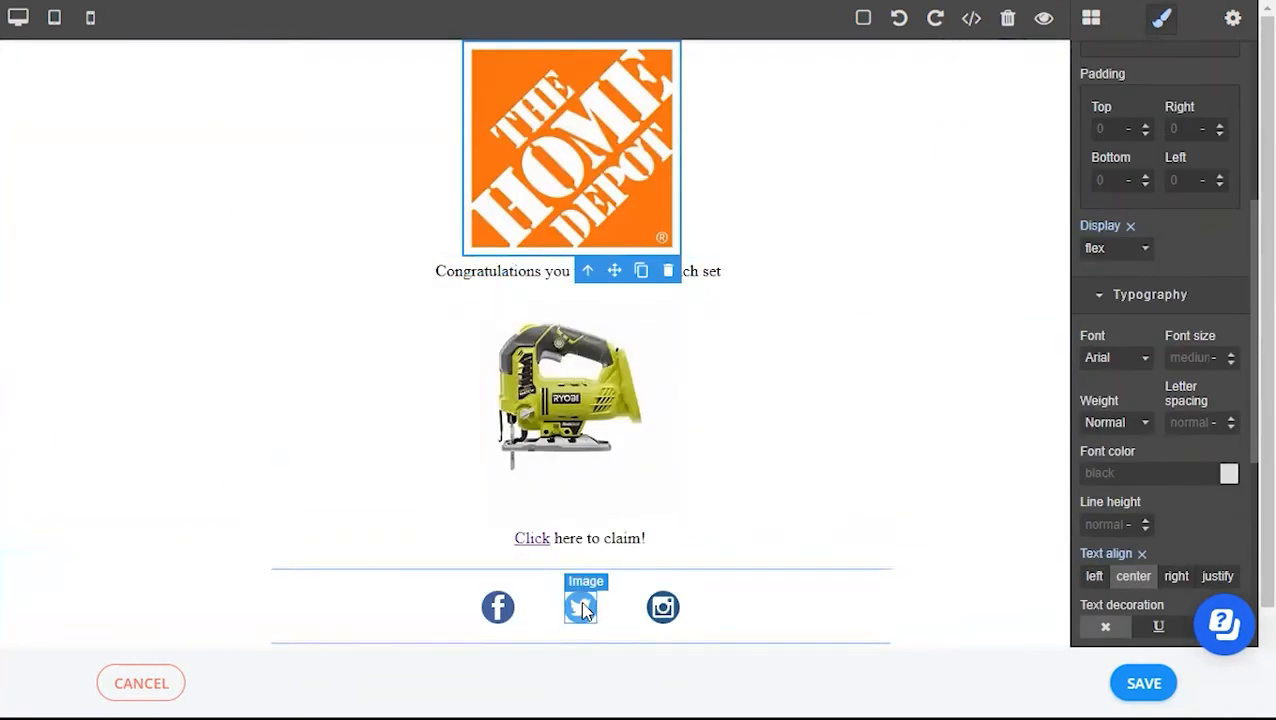
click(581, 607)
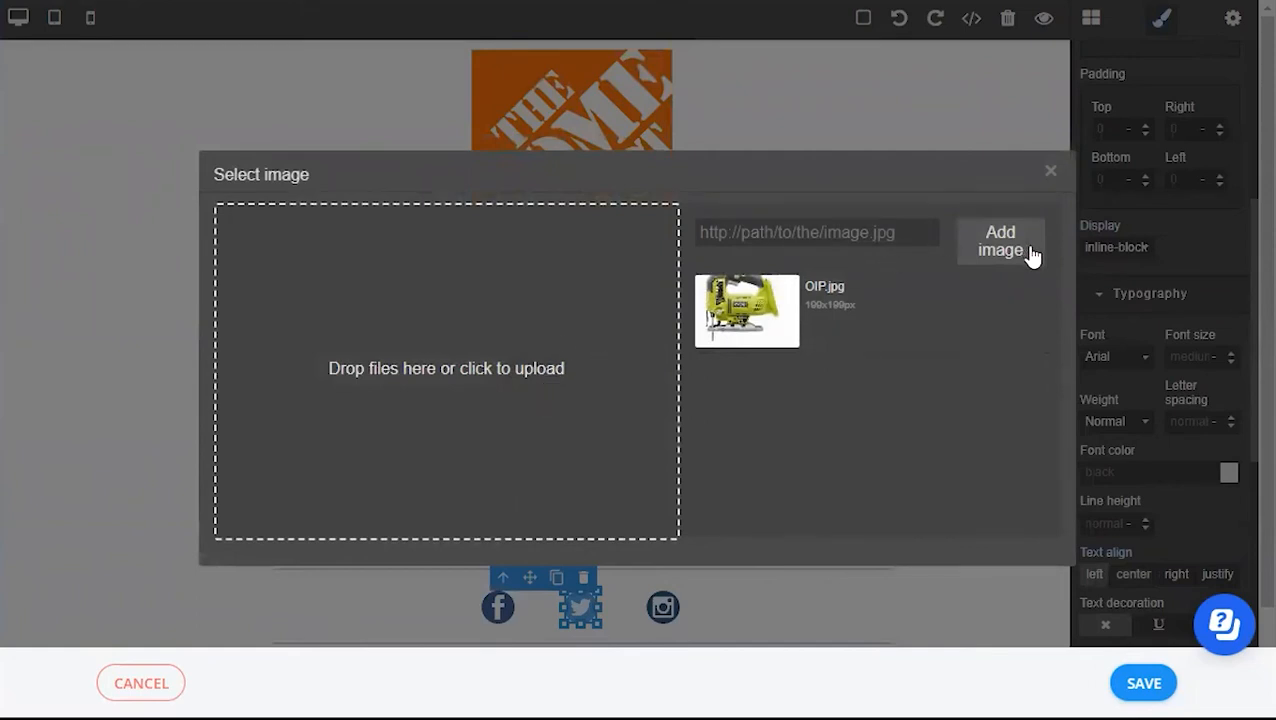
mouse_move(497, 248)
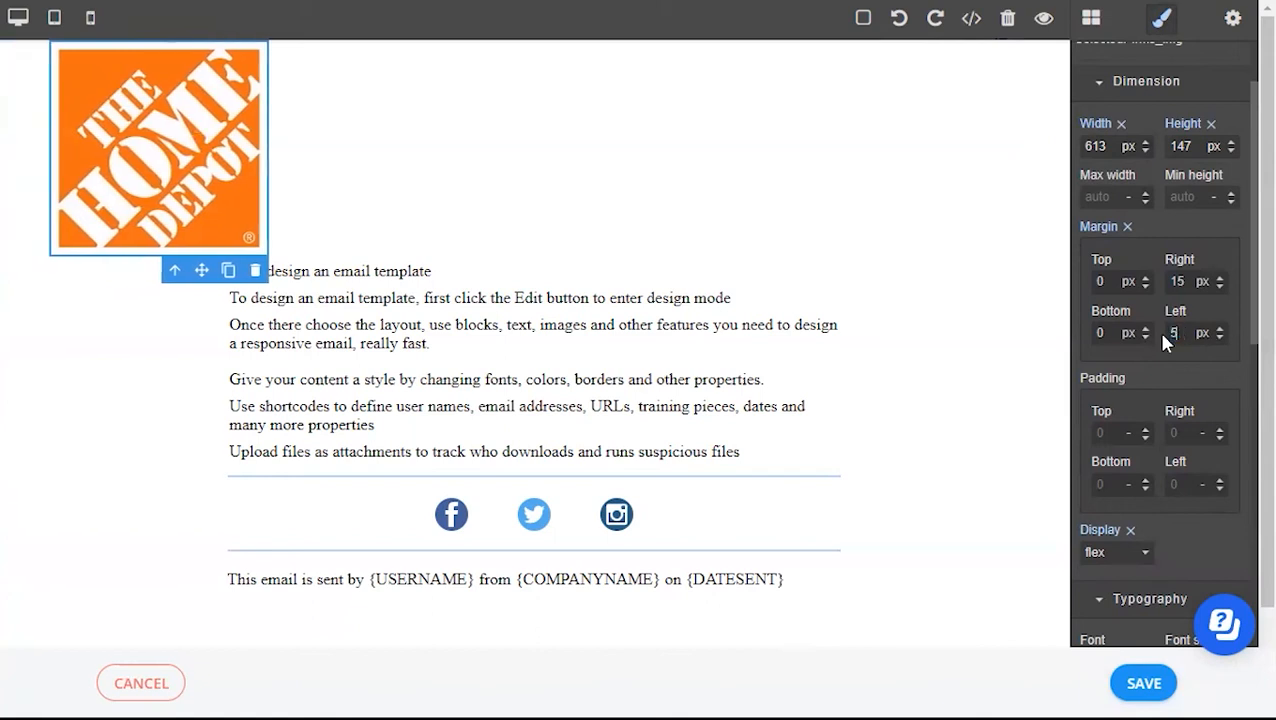
Enter a logo margin value of 4500 to centre the Home Depot logo
text(4500)
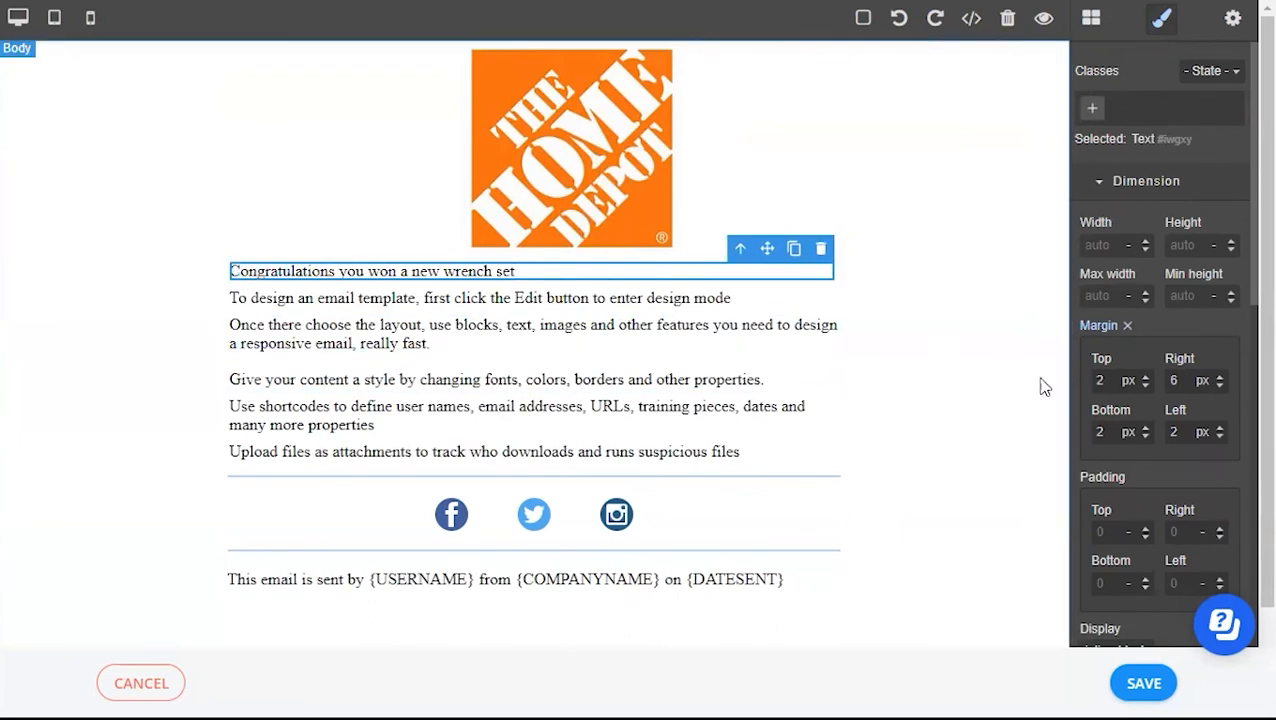
Centre the congratulations line and select leftover placeholder text for deletion
scroll(down, 3)
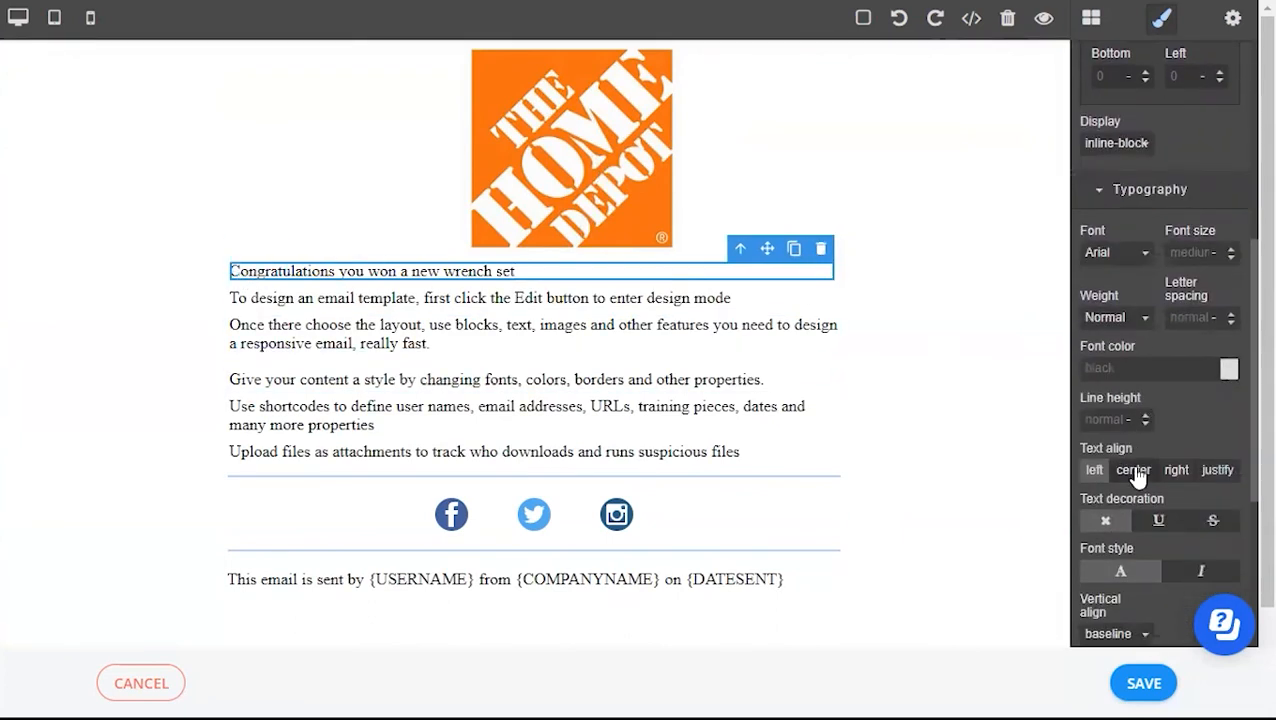
click(1133, 470)
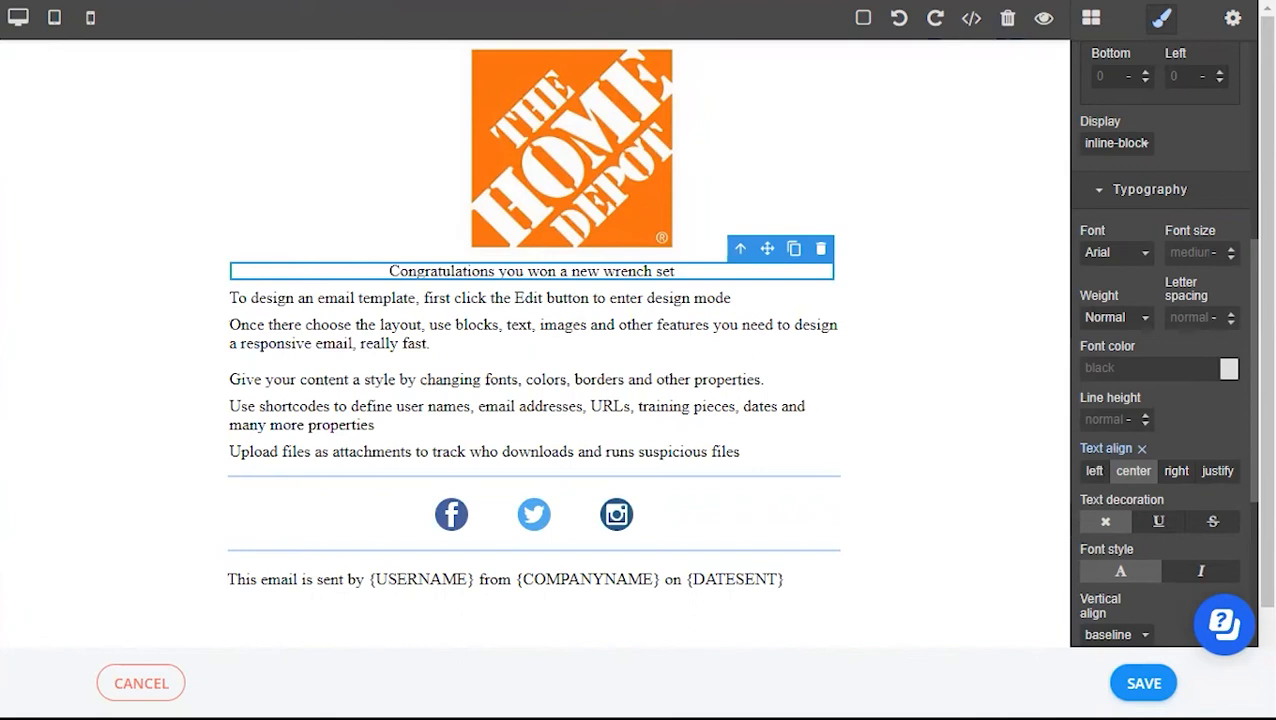
click(533, 320)
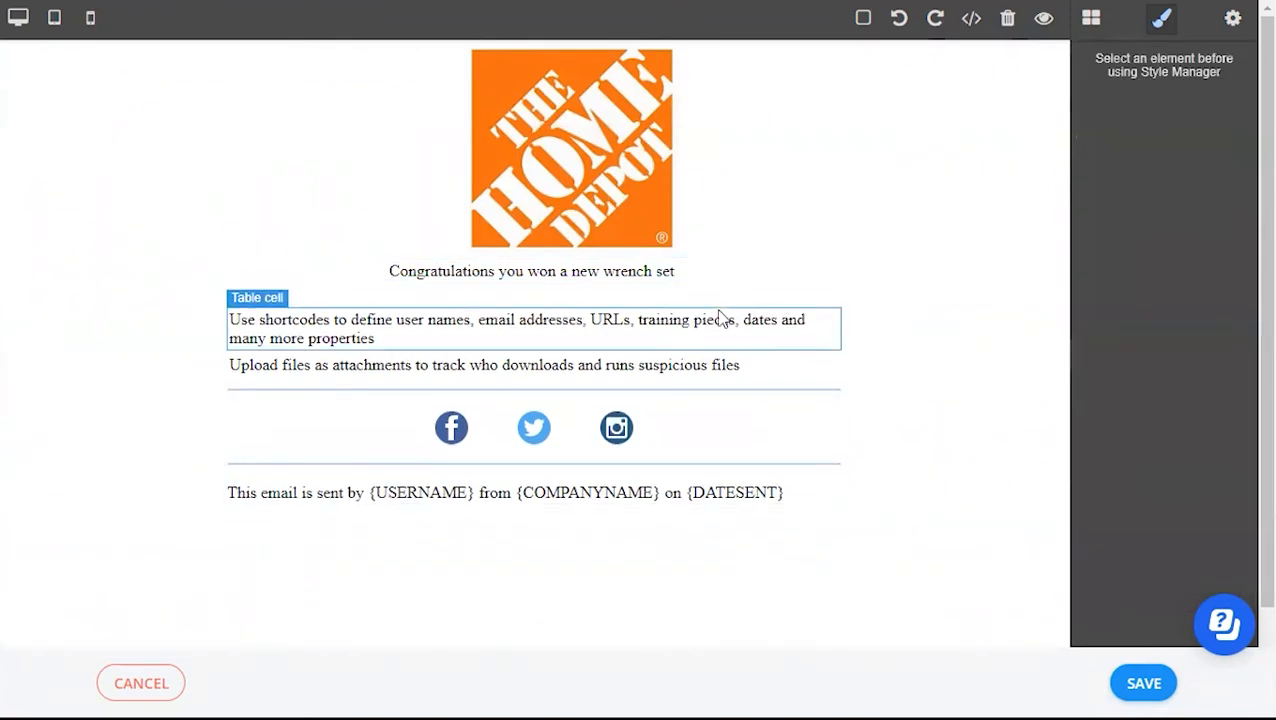
Add an image block with 450 margins and a 'Click here to claim!' line
click(1090, 18)
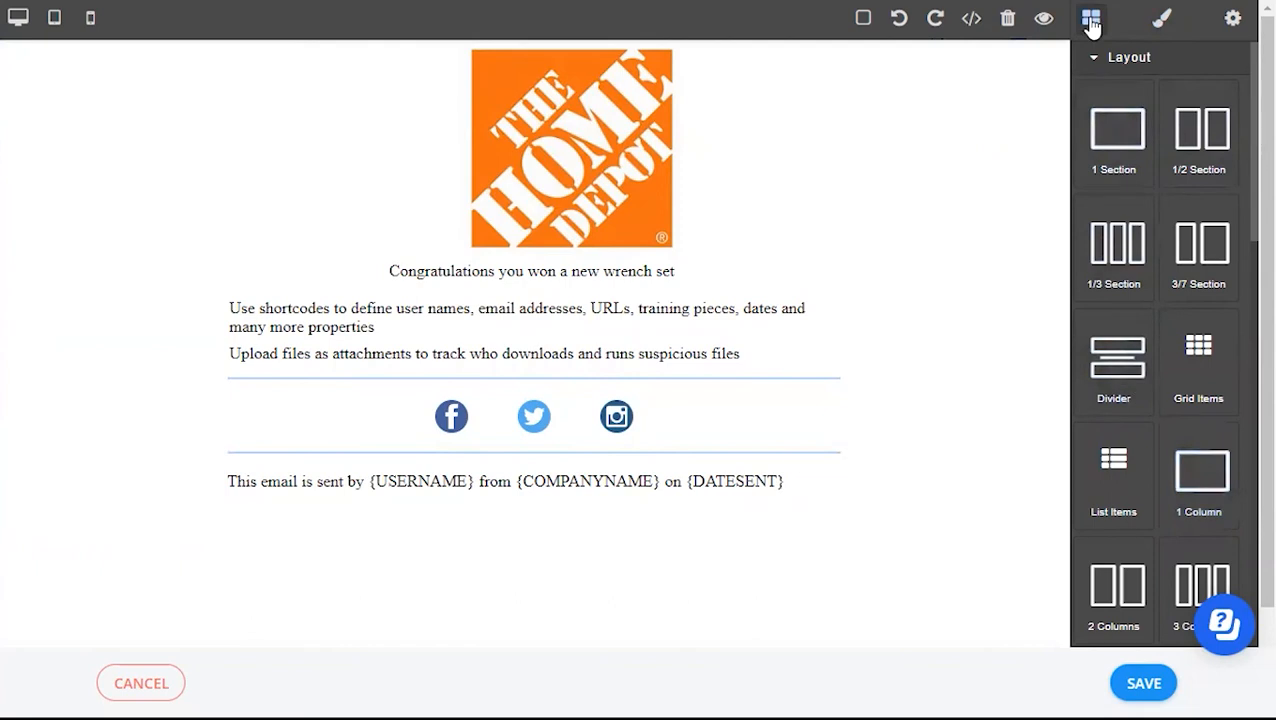
drag(1198, 470, 590, 380)
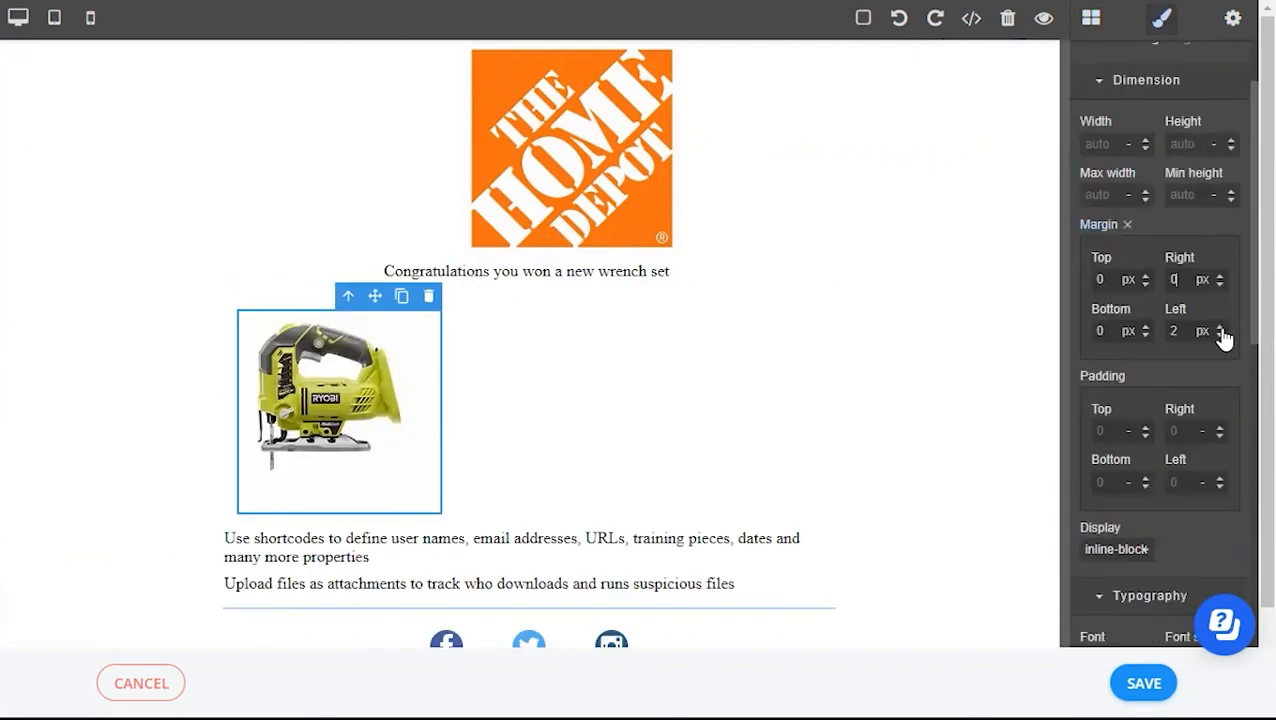
text(450)
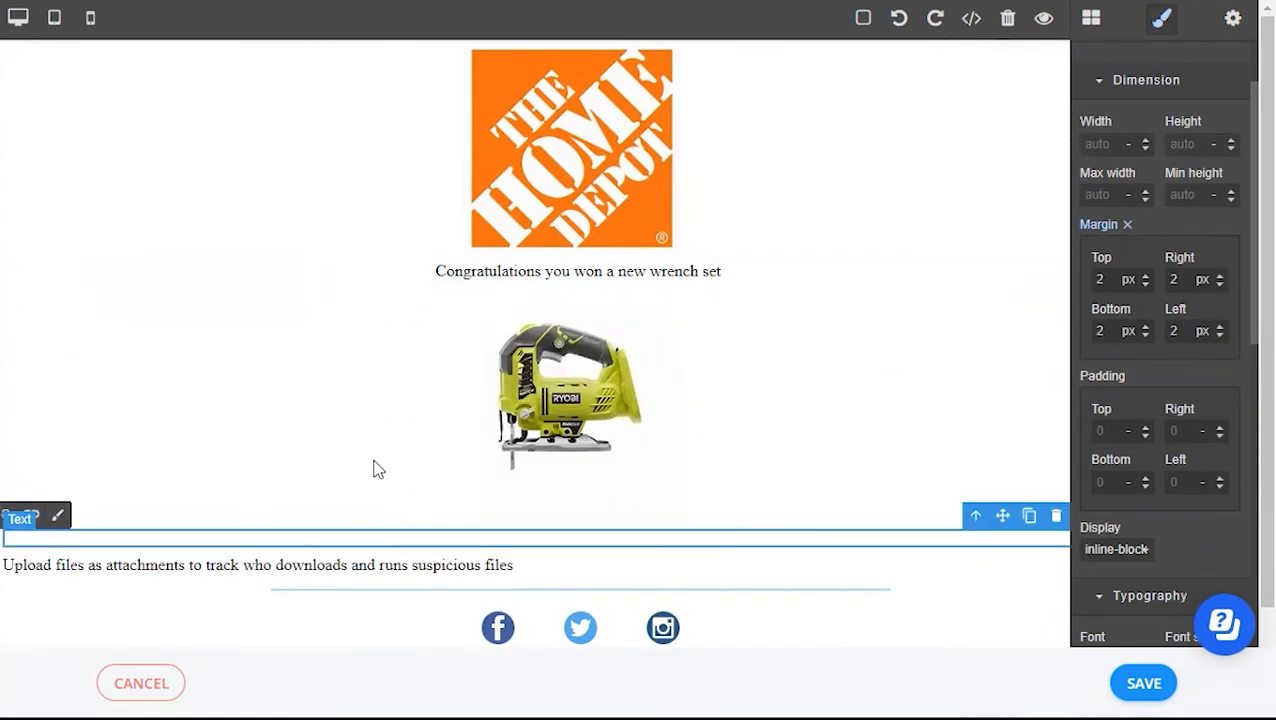
text(c)
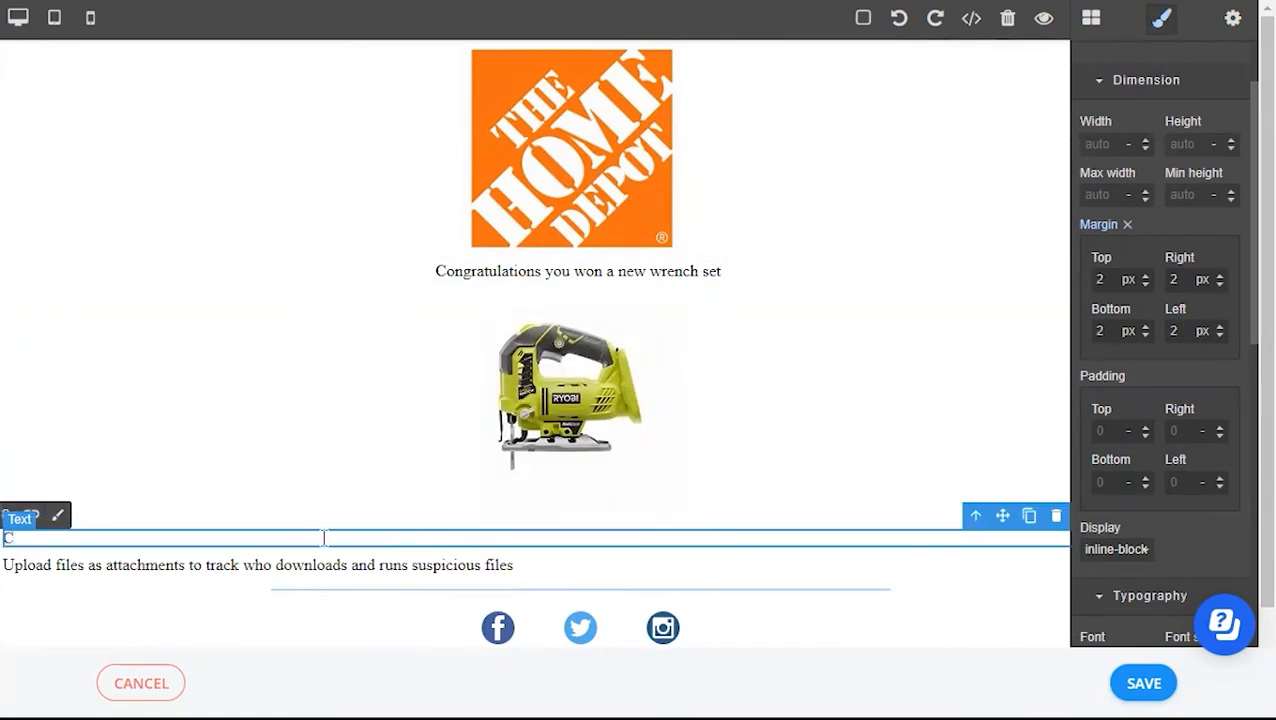
text(Click here to clai)
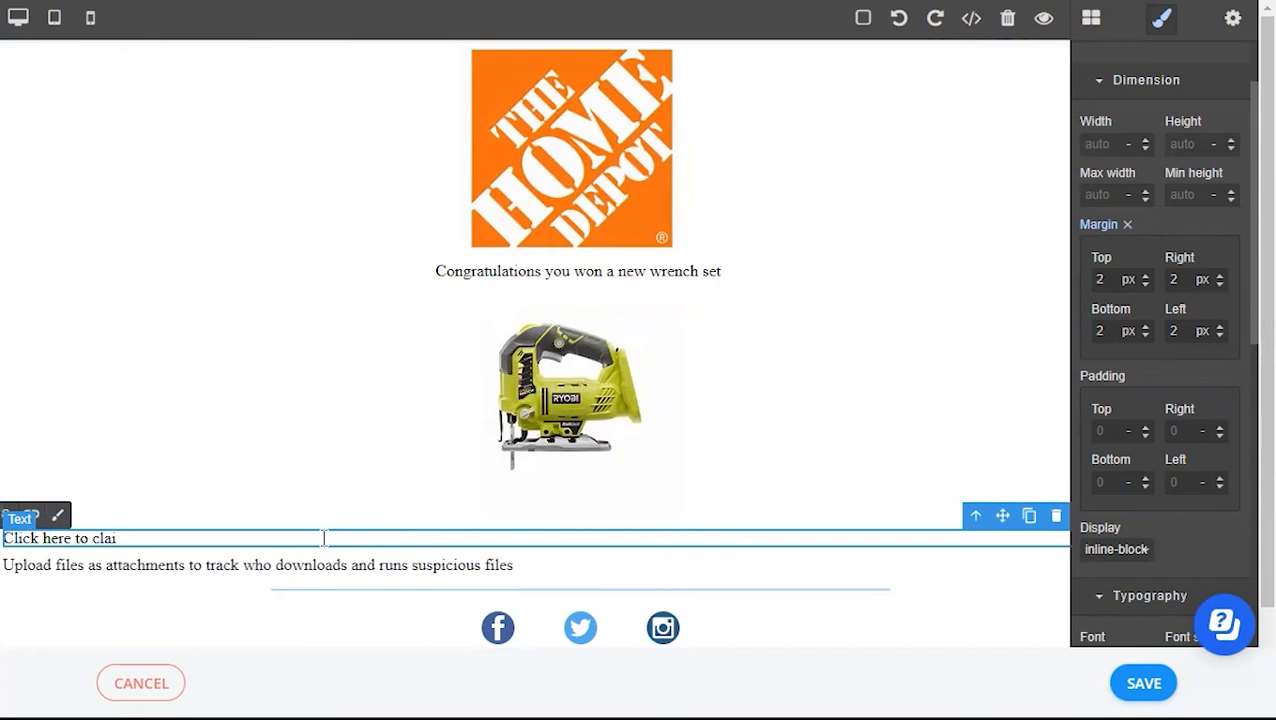
text(m!)
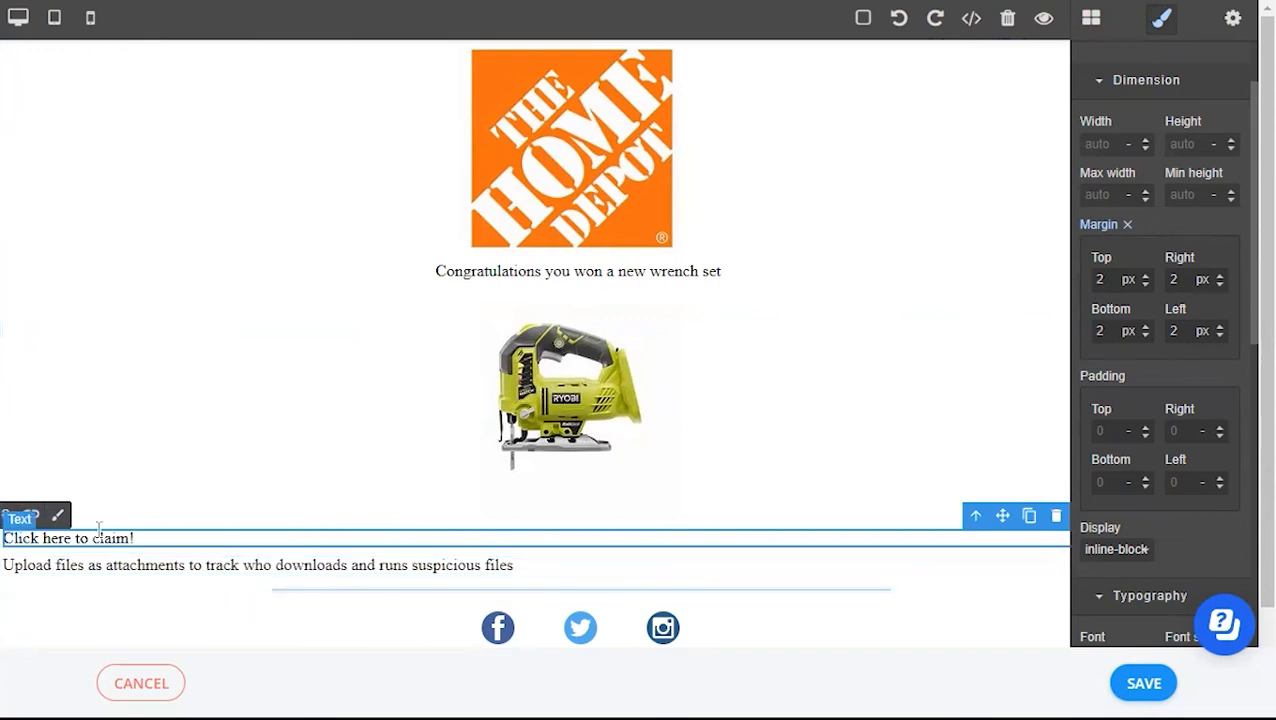
double_click(17, 538)
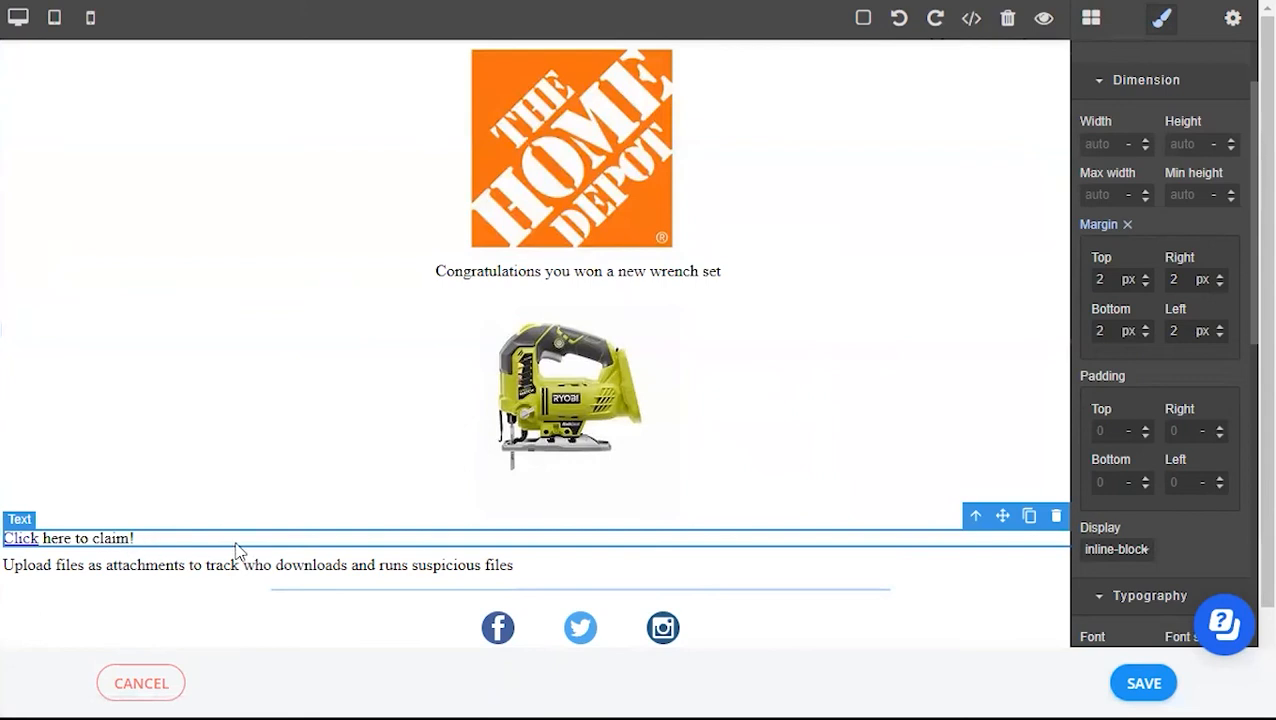
Link the word 'Click', then save the design and the Home Depot template
click(1133, 573)
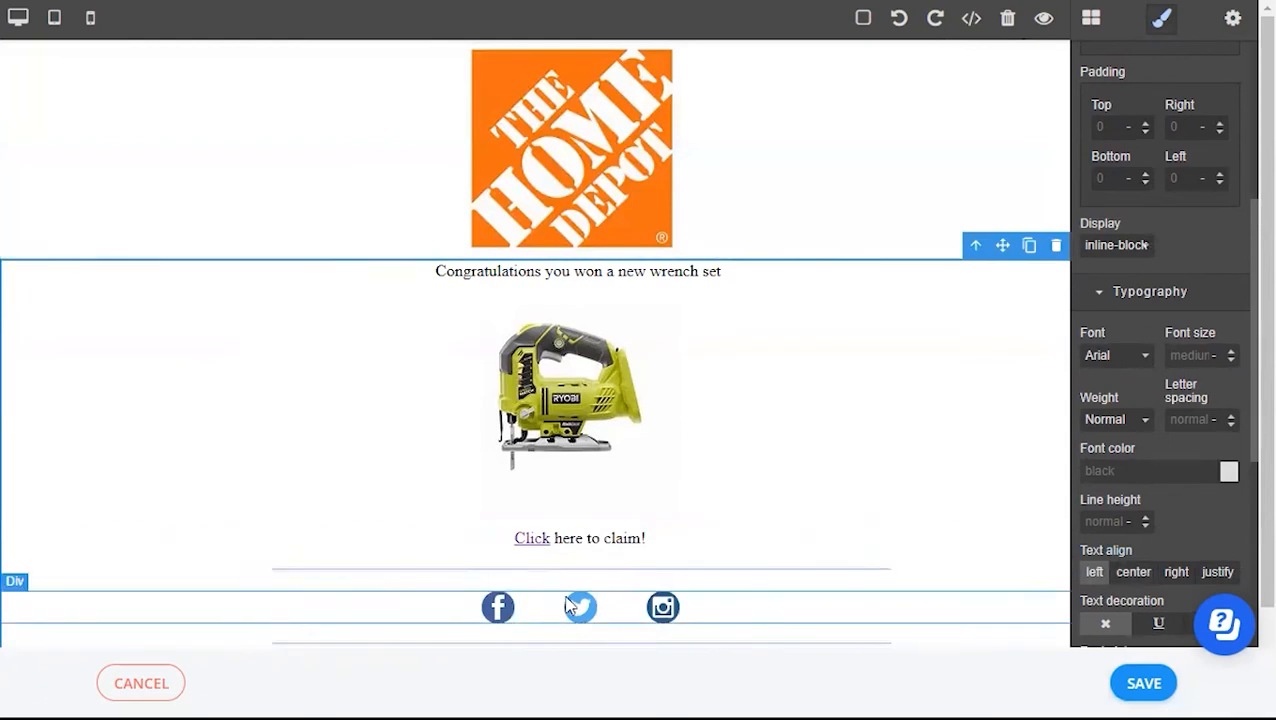
click(497, 607)
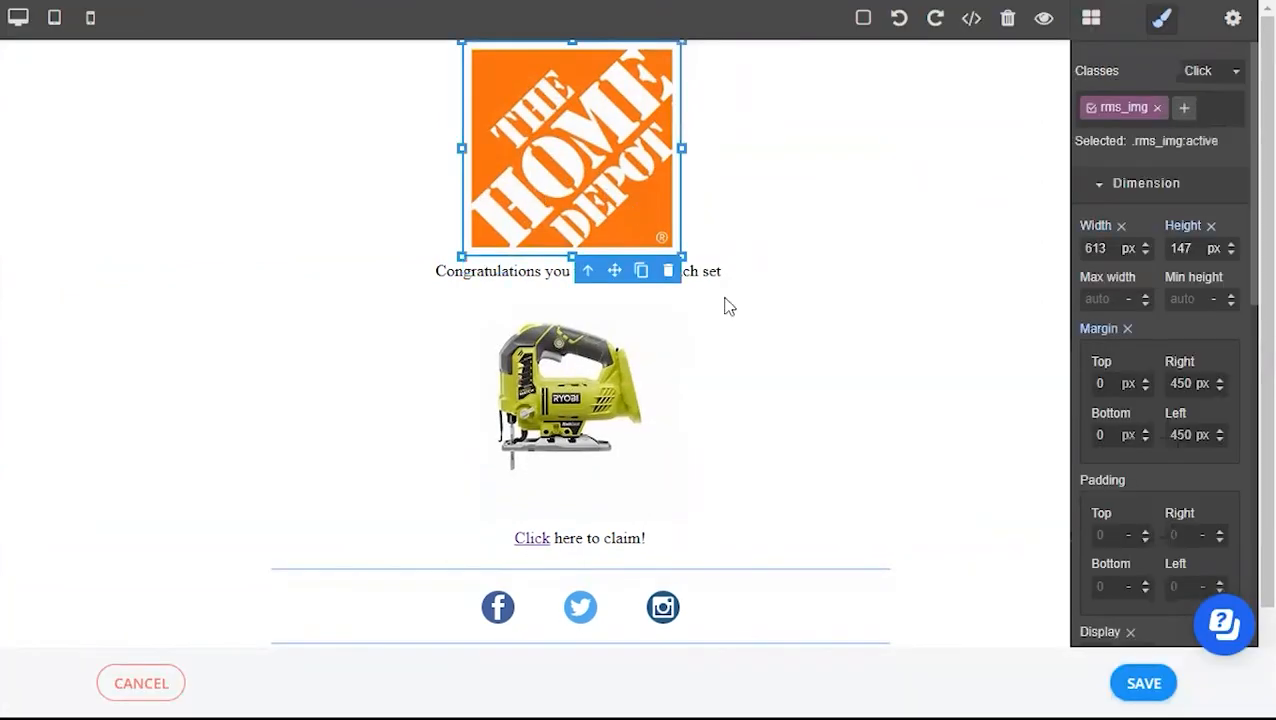
click(1143, 683)
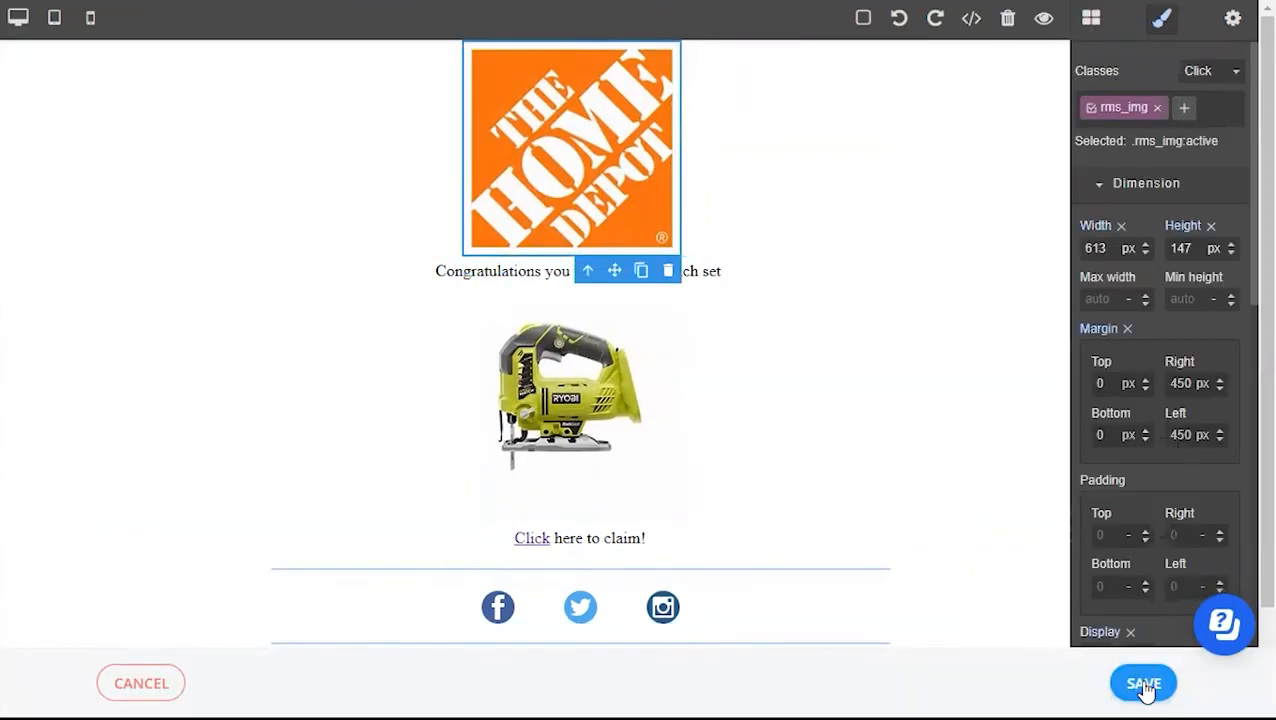
click(1143, 683)
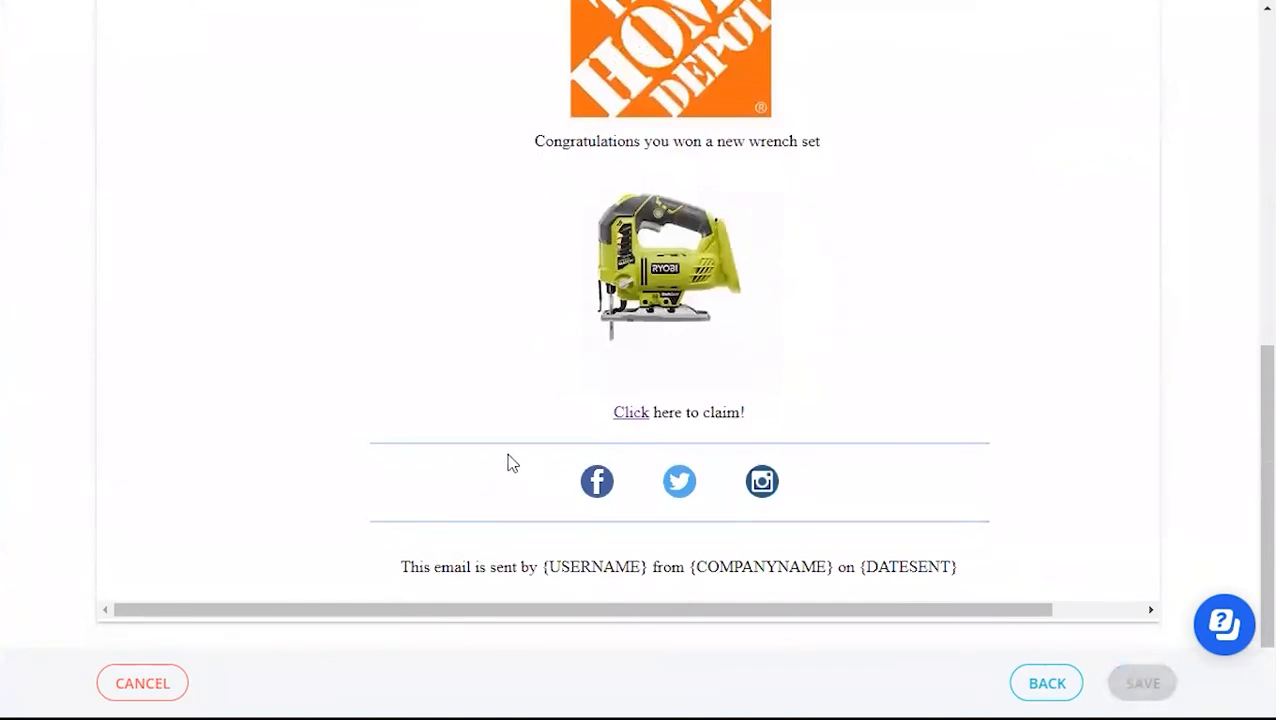
click(1141, 683)
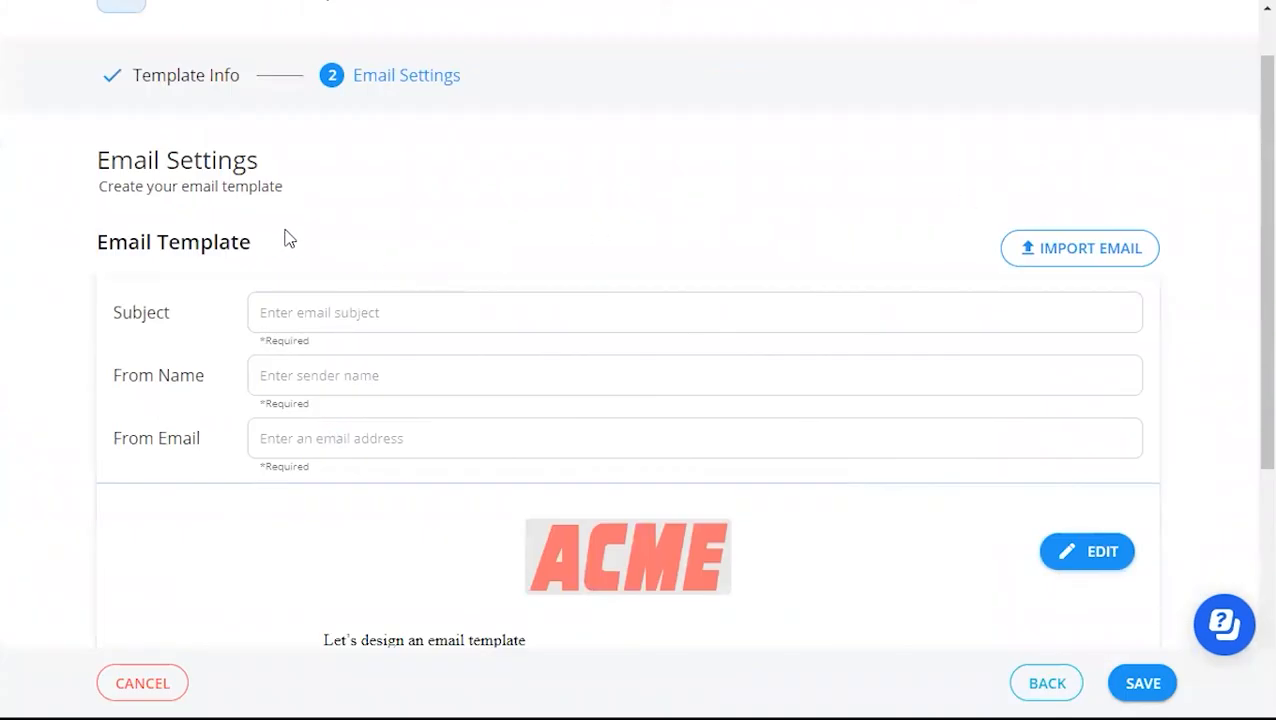
mouse_move(1079, 248)
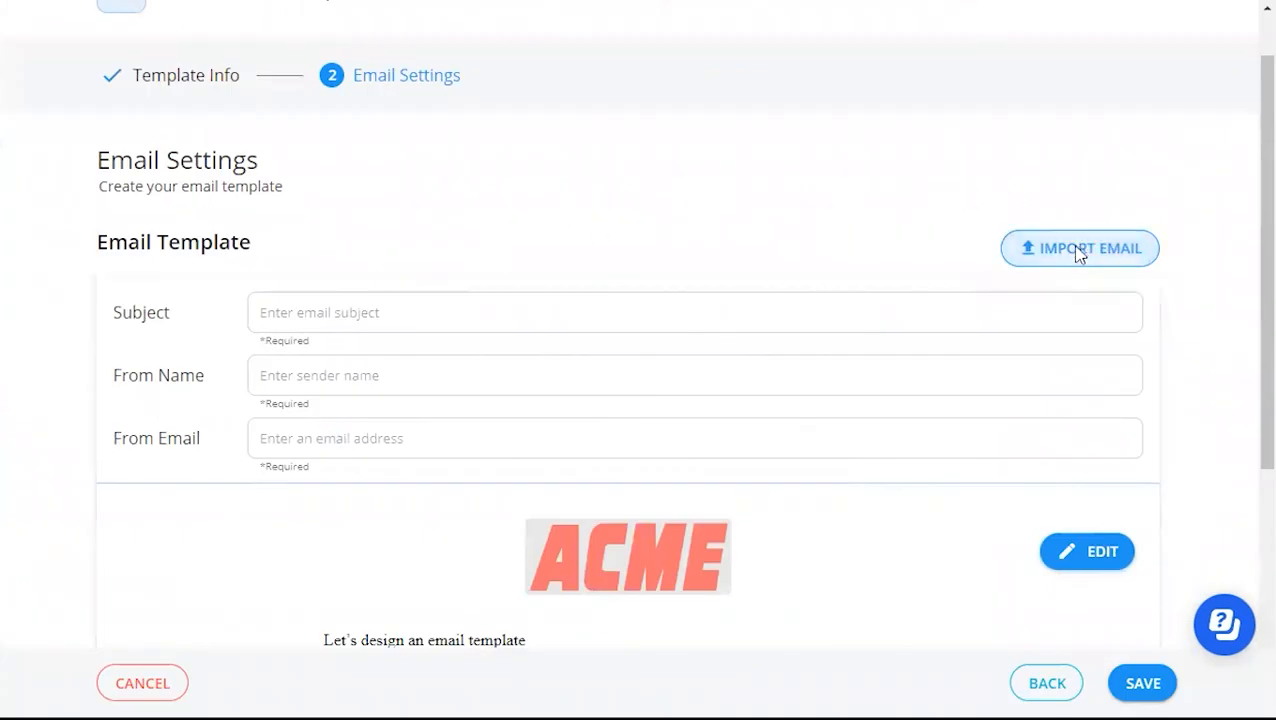
Import the TikTok notification email and save it as a template
click(1079, 248)
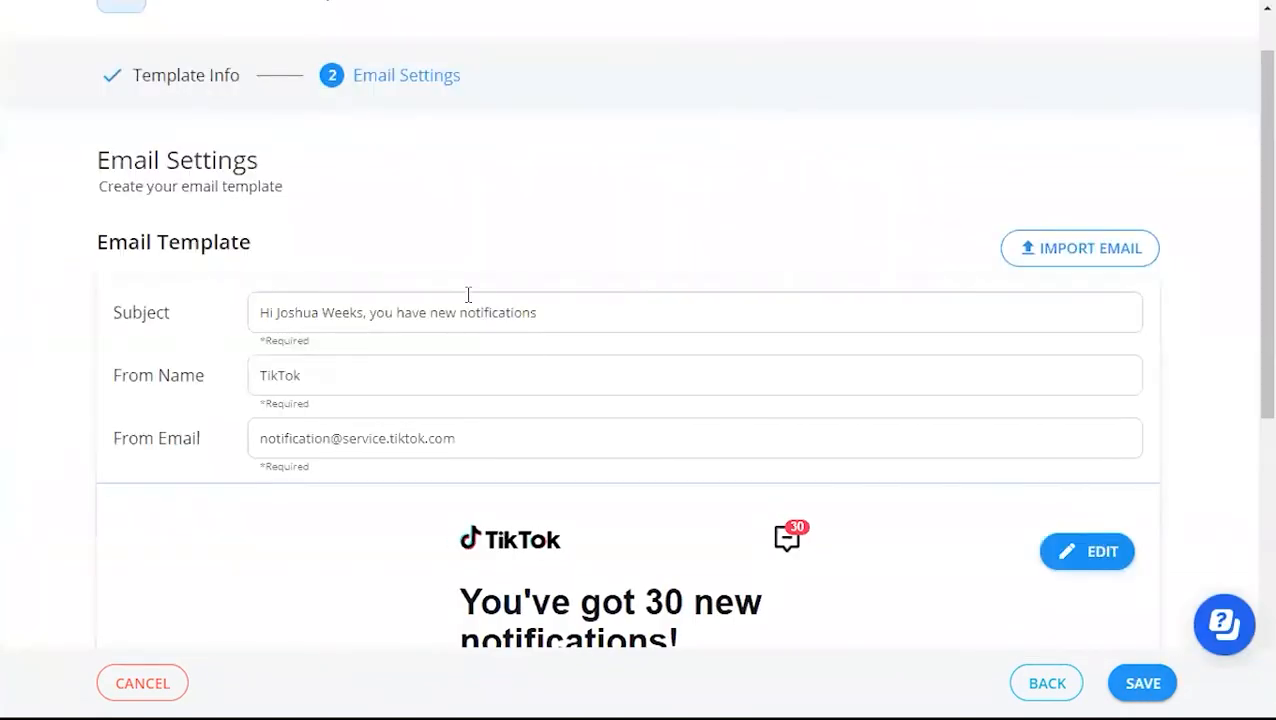
scroll(down, 3)
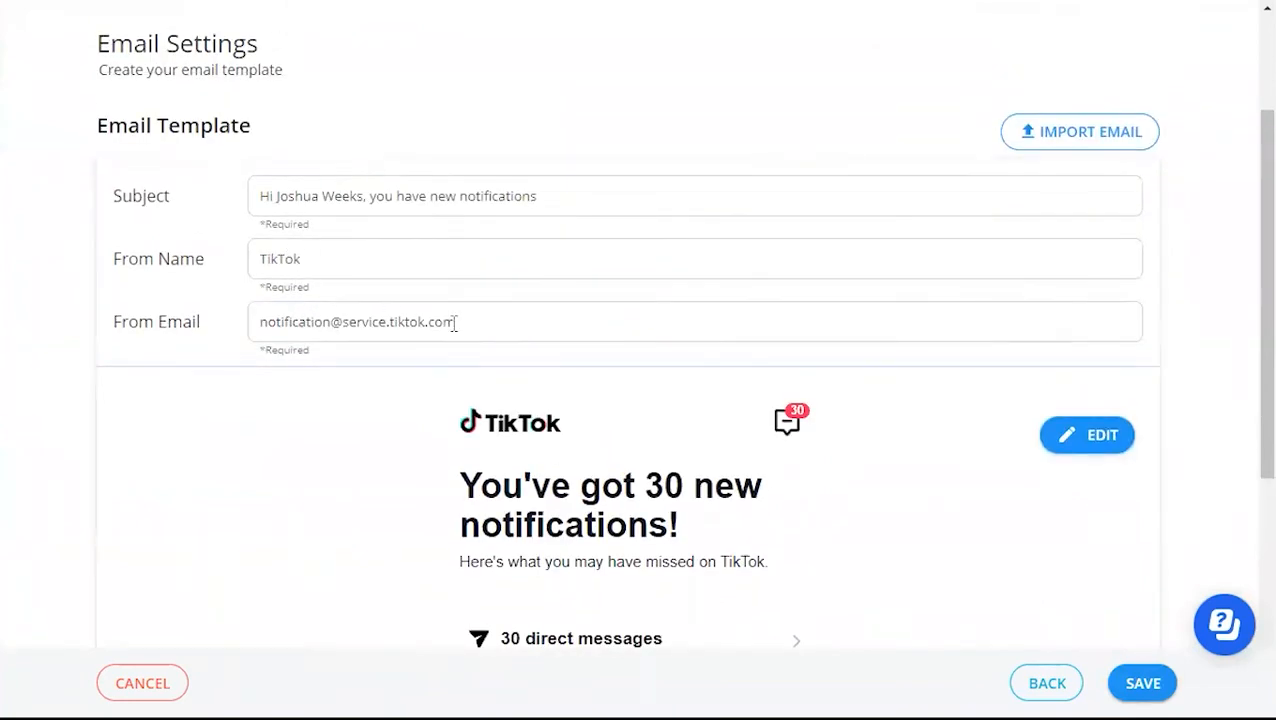
scroll(down, 3)
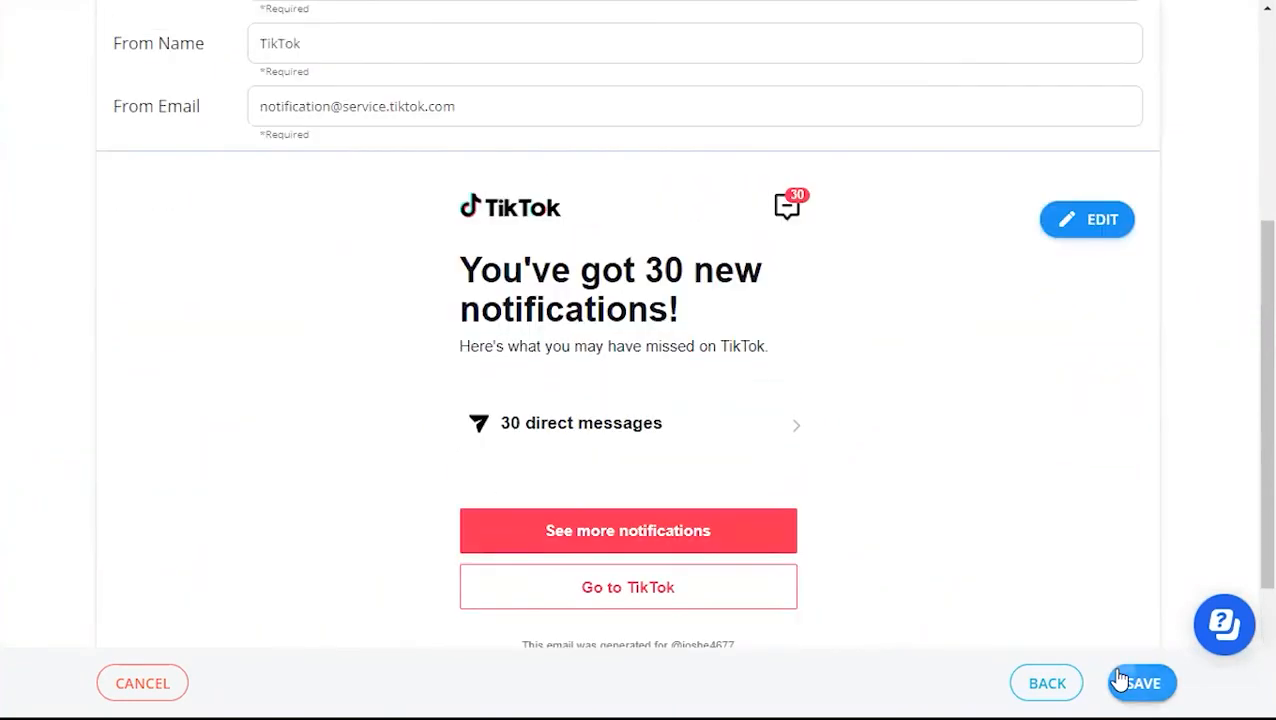
click(1141, 683)
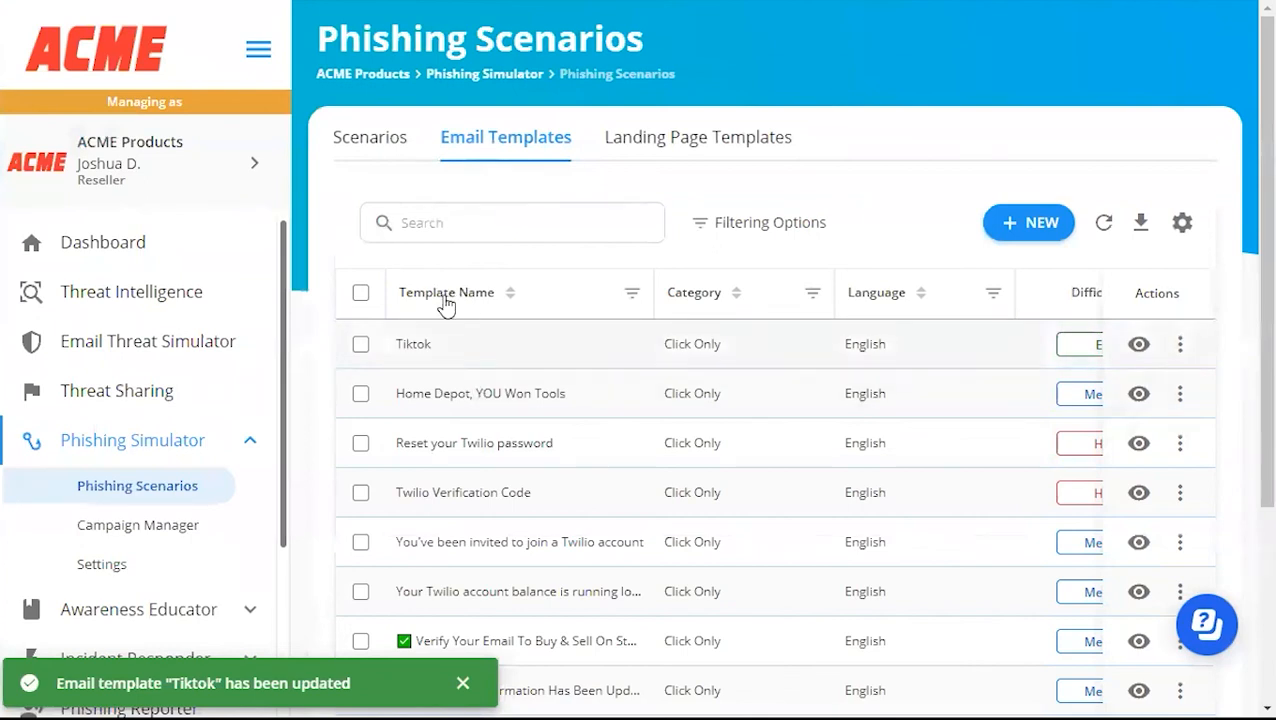